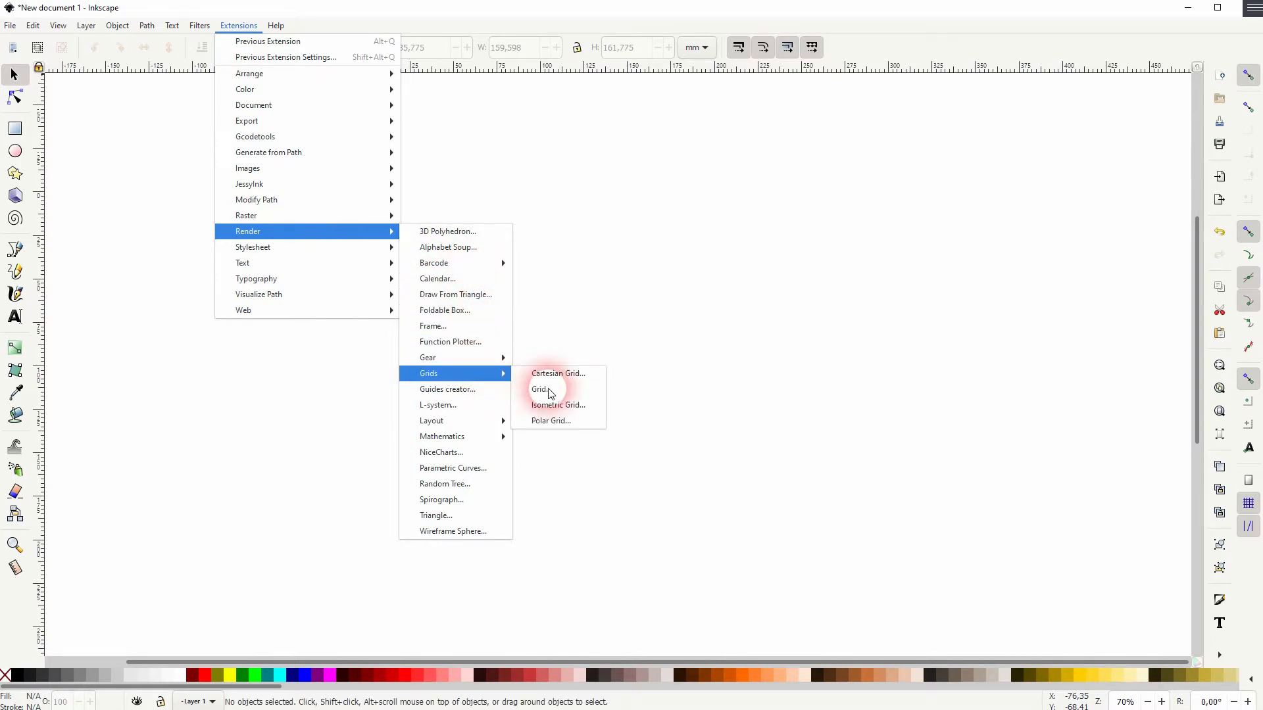
# Render a grid over the page via the Grid extension with line width 1 and spacing 10, using live preview
pyautogui.click(539, 388)
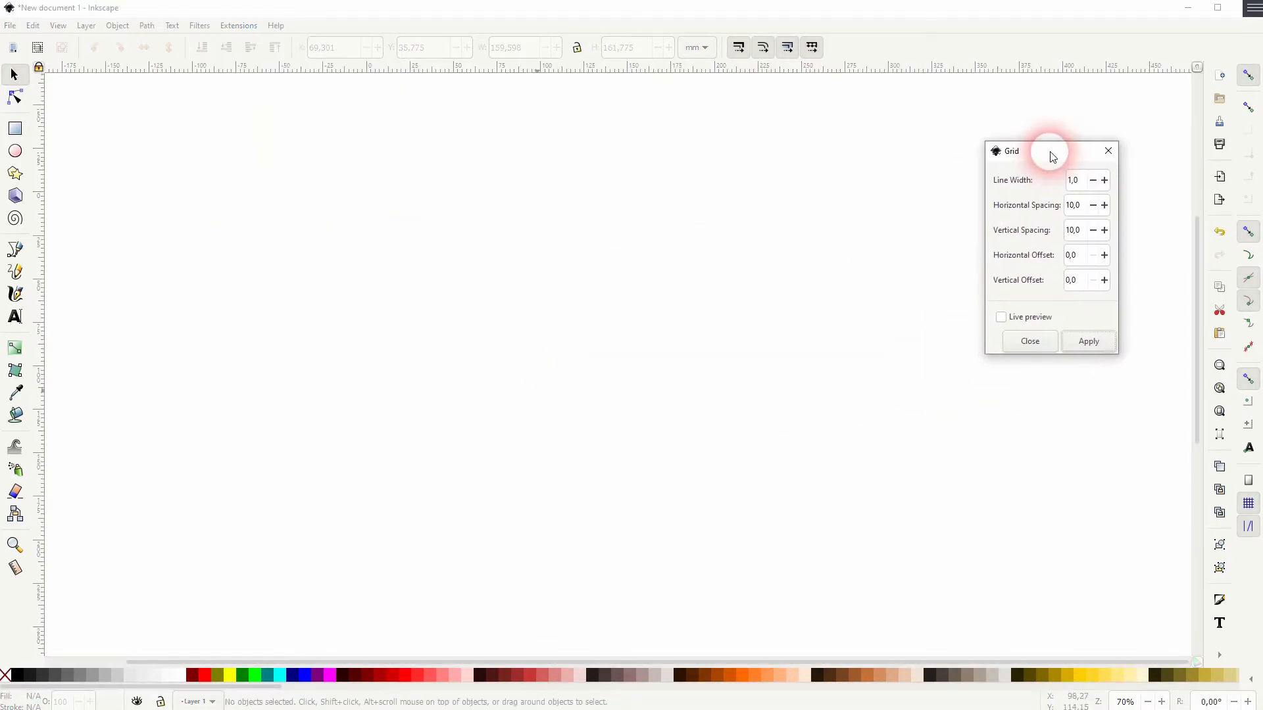
pyautogui.click(1001, 316)
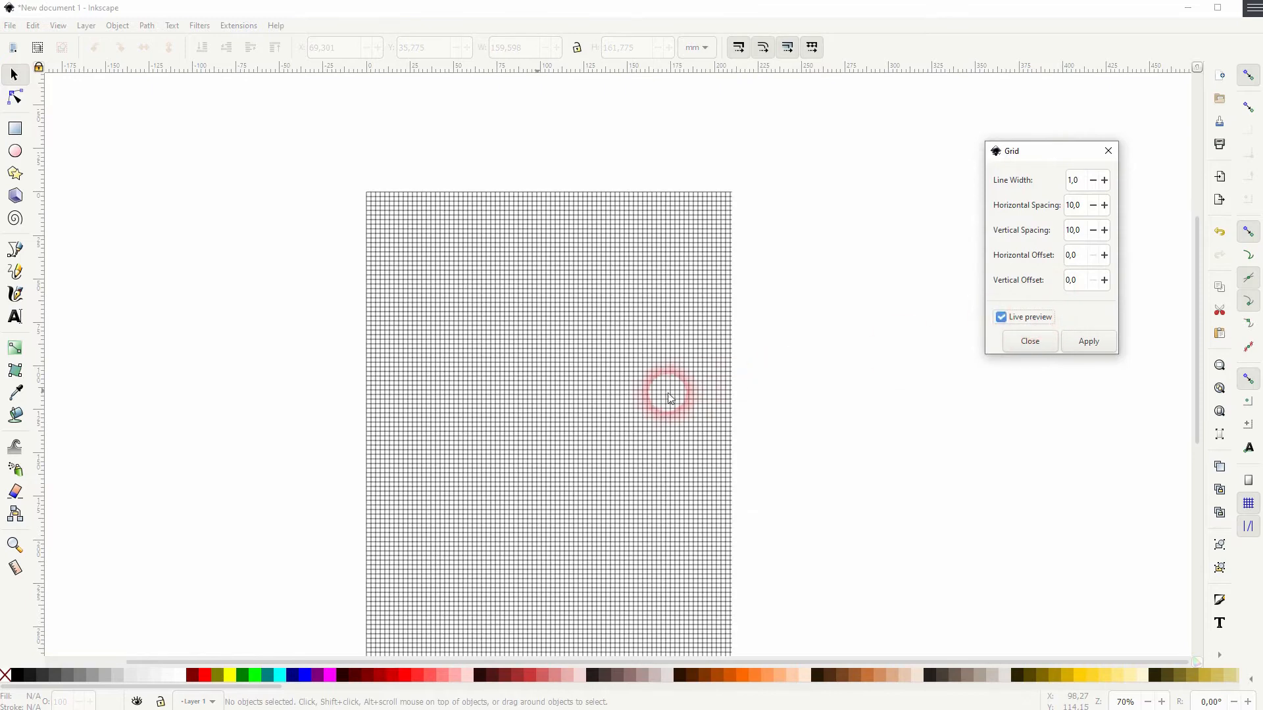
pyautogui.click(1074, 179)
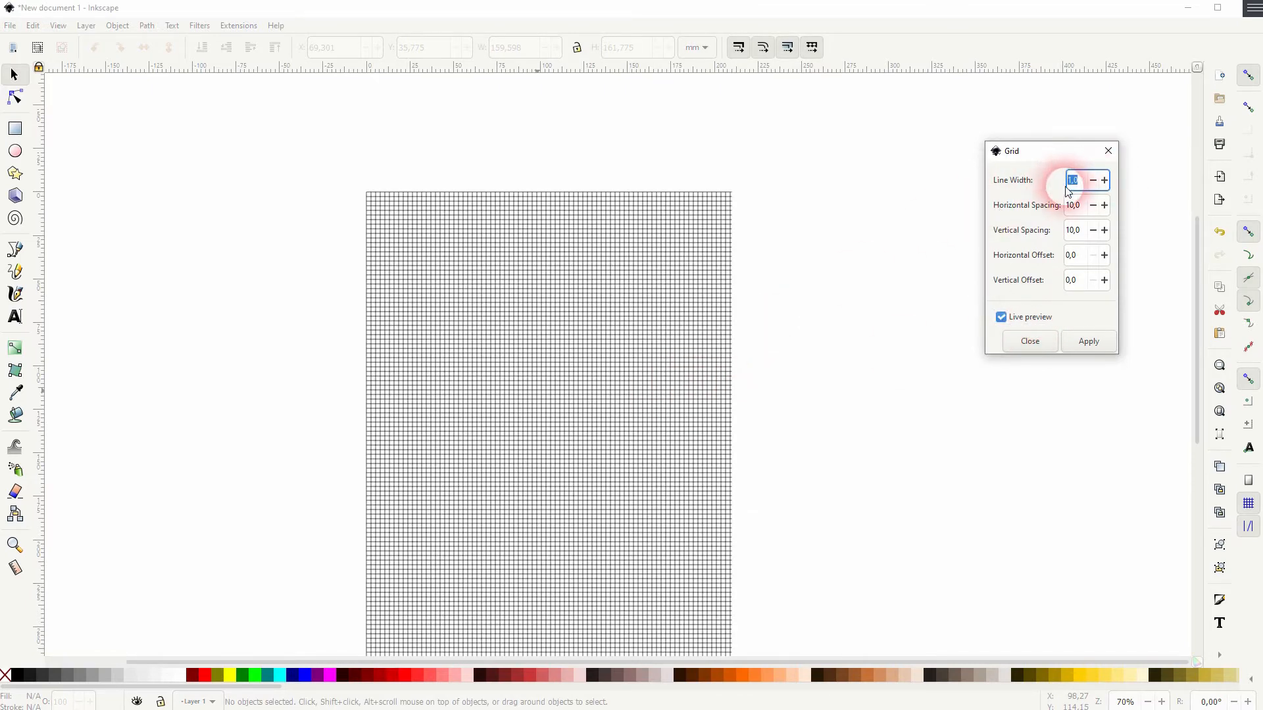
pyautogui.click(1073, 230)
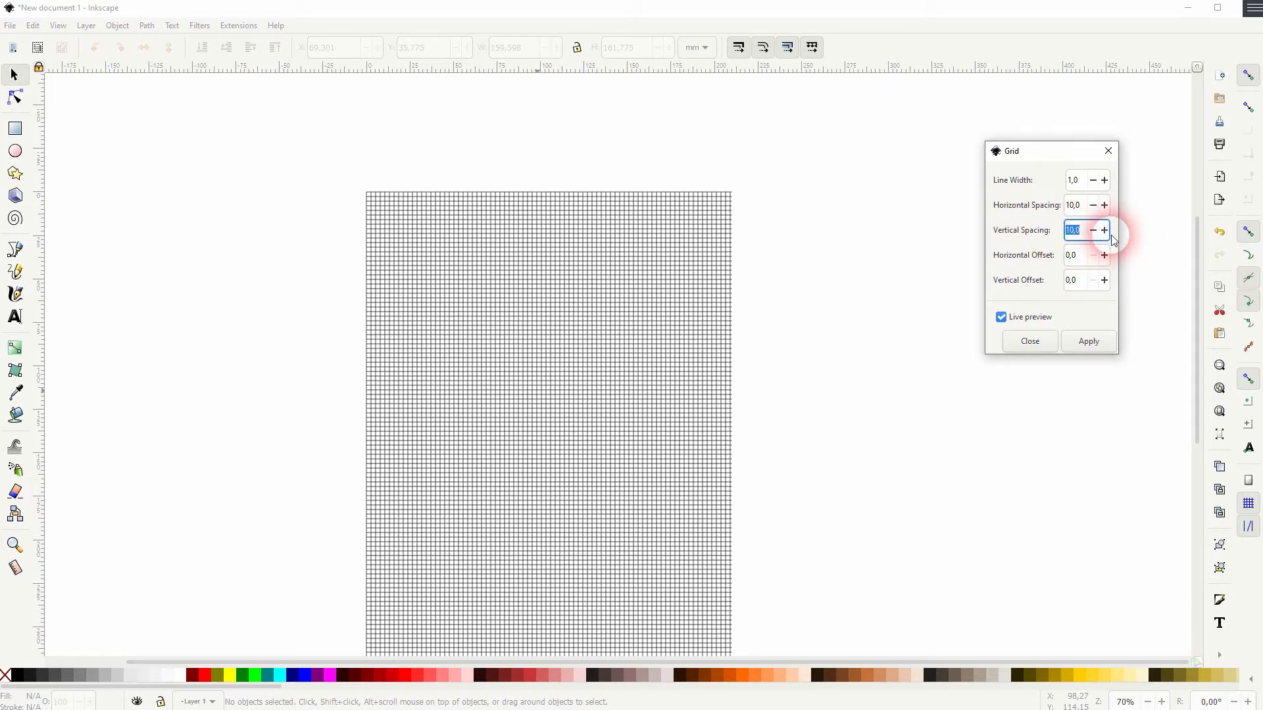
pyautogui.moveTo(811, 292)
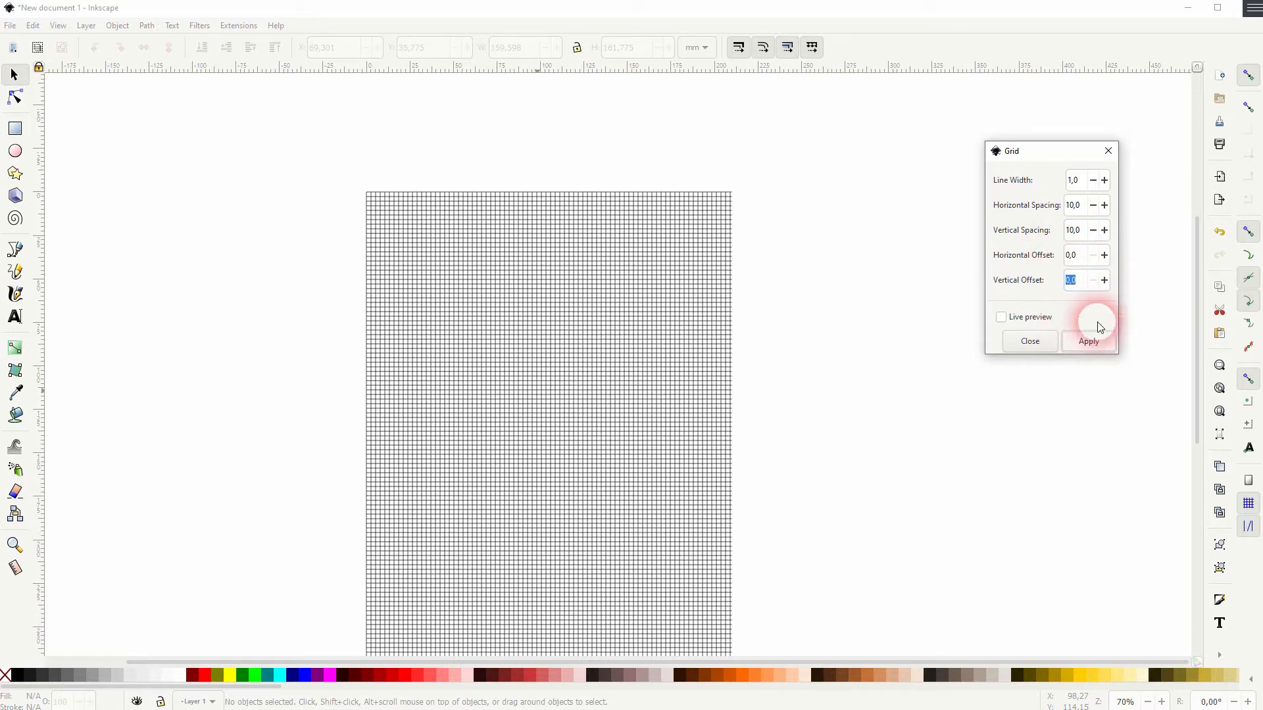
pyautogui.click(1029, 341)
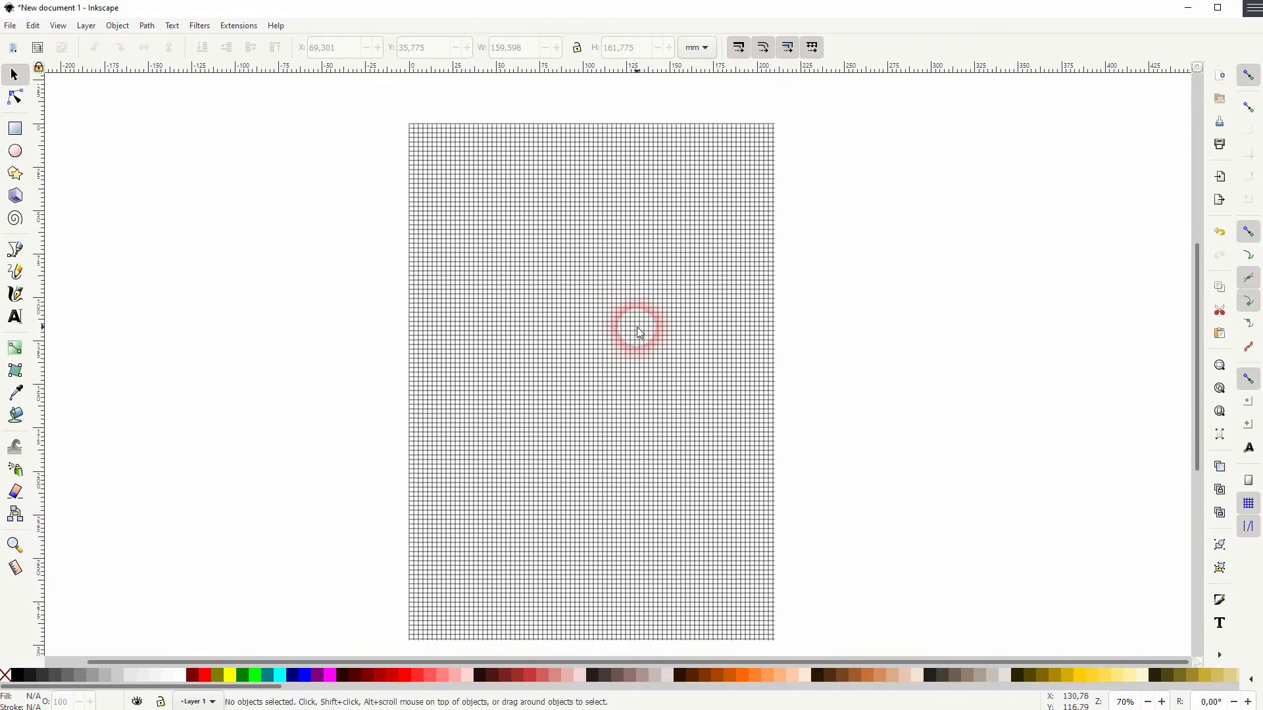
# Draw a dark red square on the upper part of the grid and return to the Select tool
pyautogui.click(15, 128)
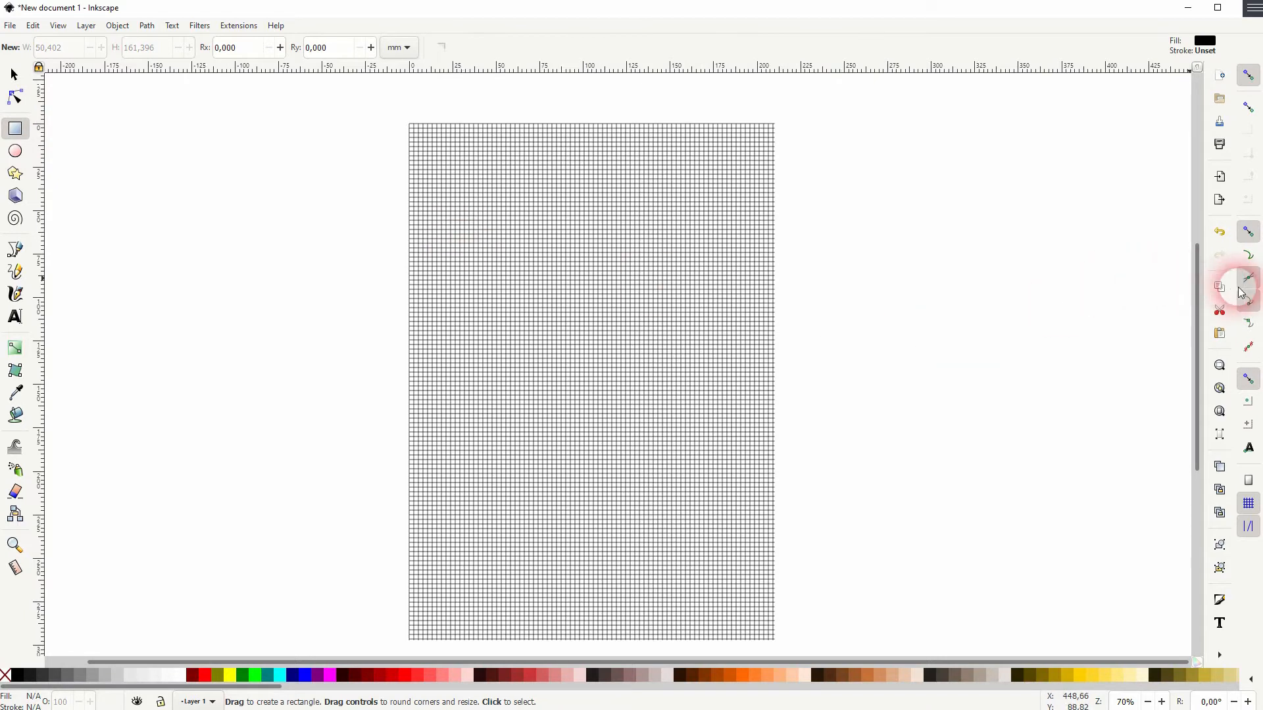
pyautogui.moveTo(1248, 278)
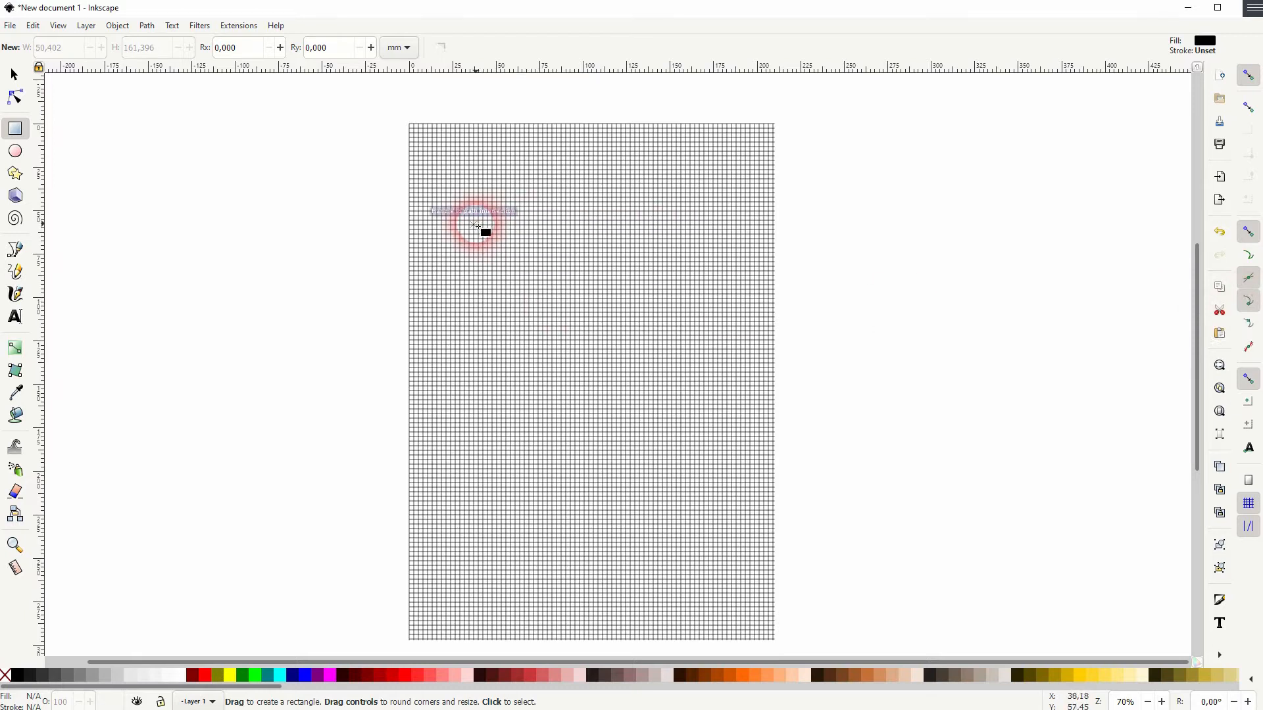
pyautogui.moveTo(475, 211); pyautogui.dragTo(657, 415)
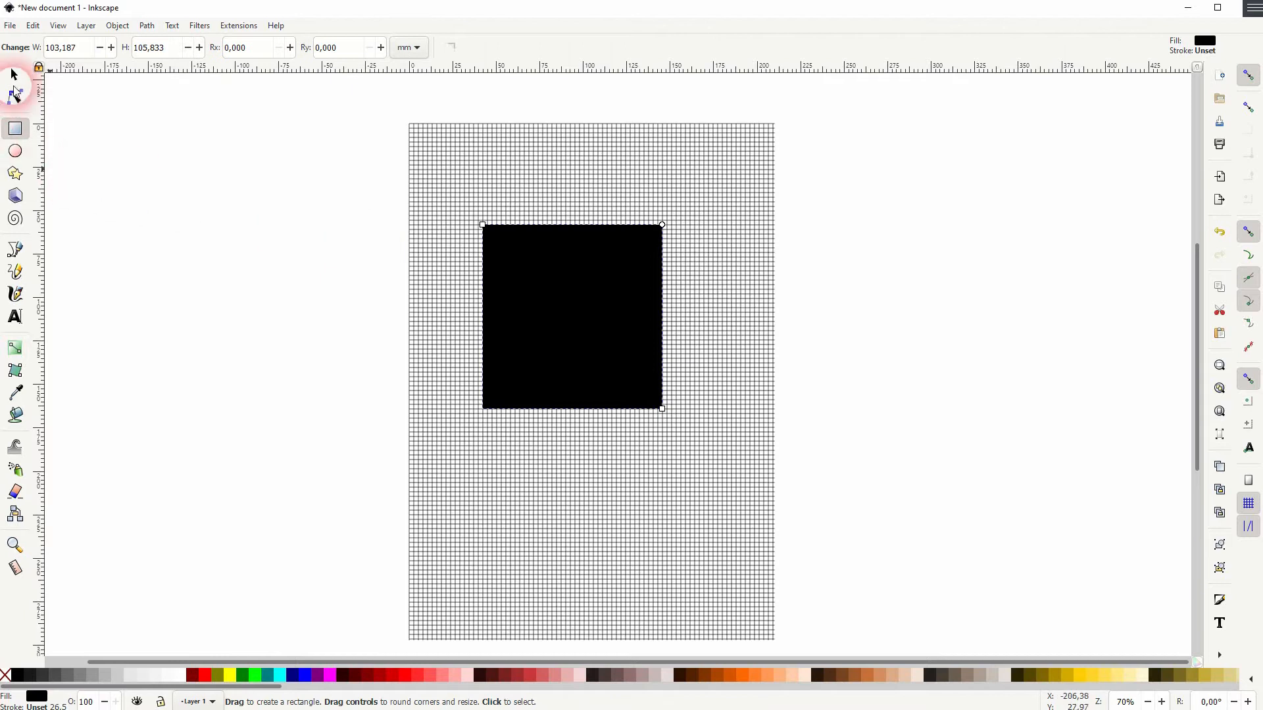
pyautogui.click(13, 75)
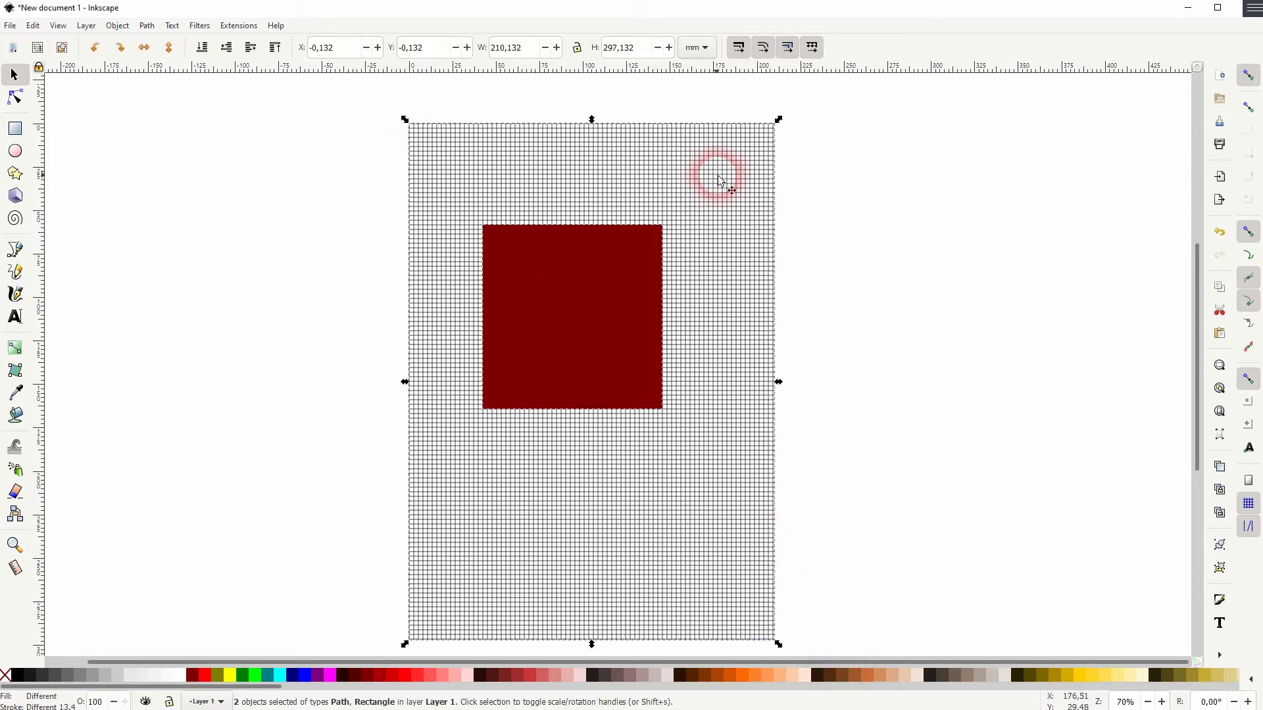
# Export the drawing and the square as PNG images, dismiss the preview and clear the selection
pyautogui.click(10, 25)
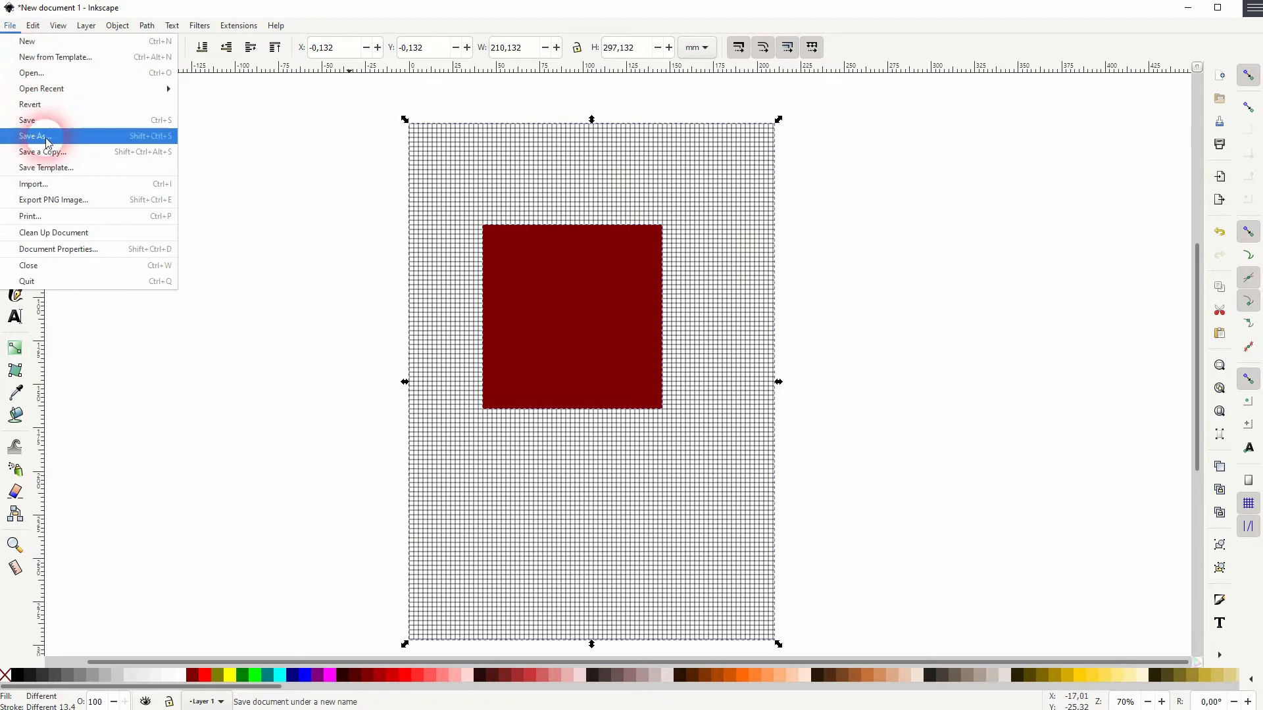
pyautogui.moveTo(95, 200)
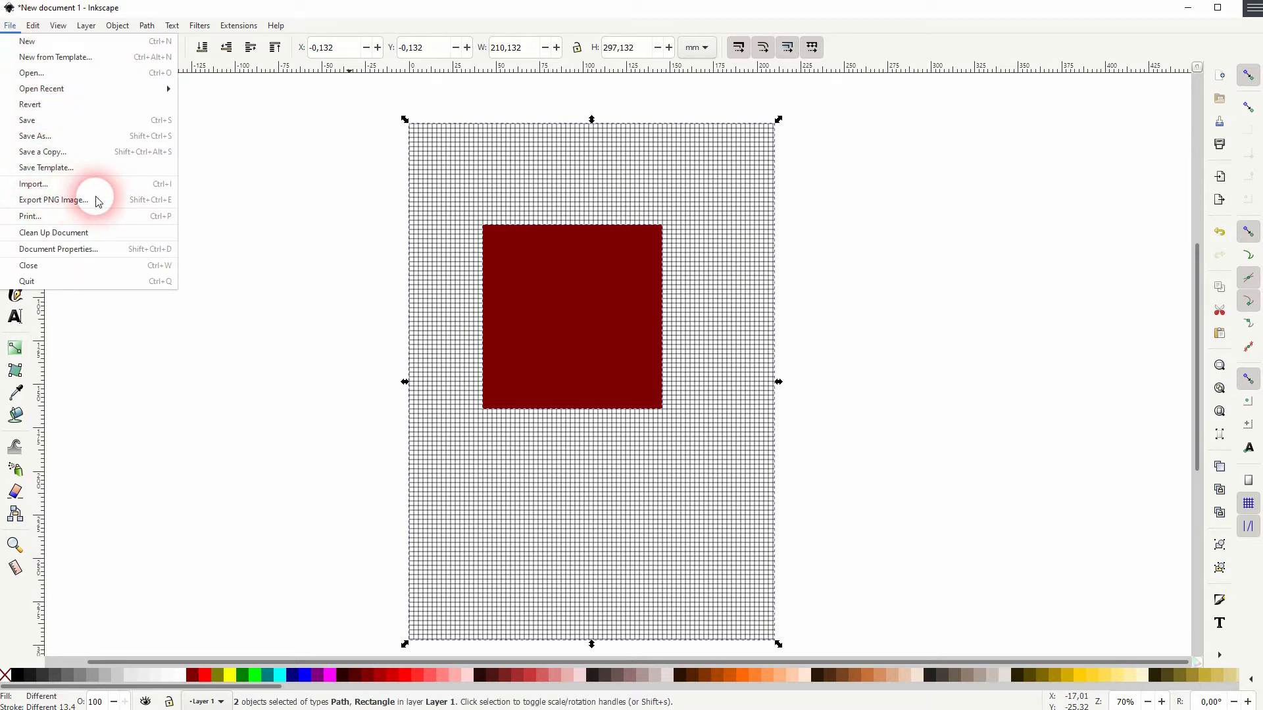
pyautogui.moveTo(304, 410)
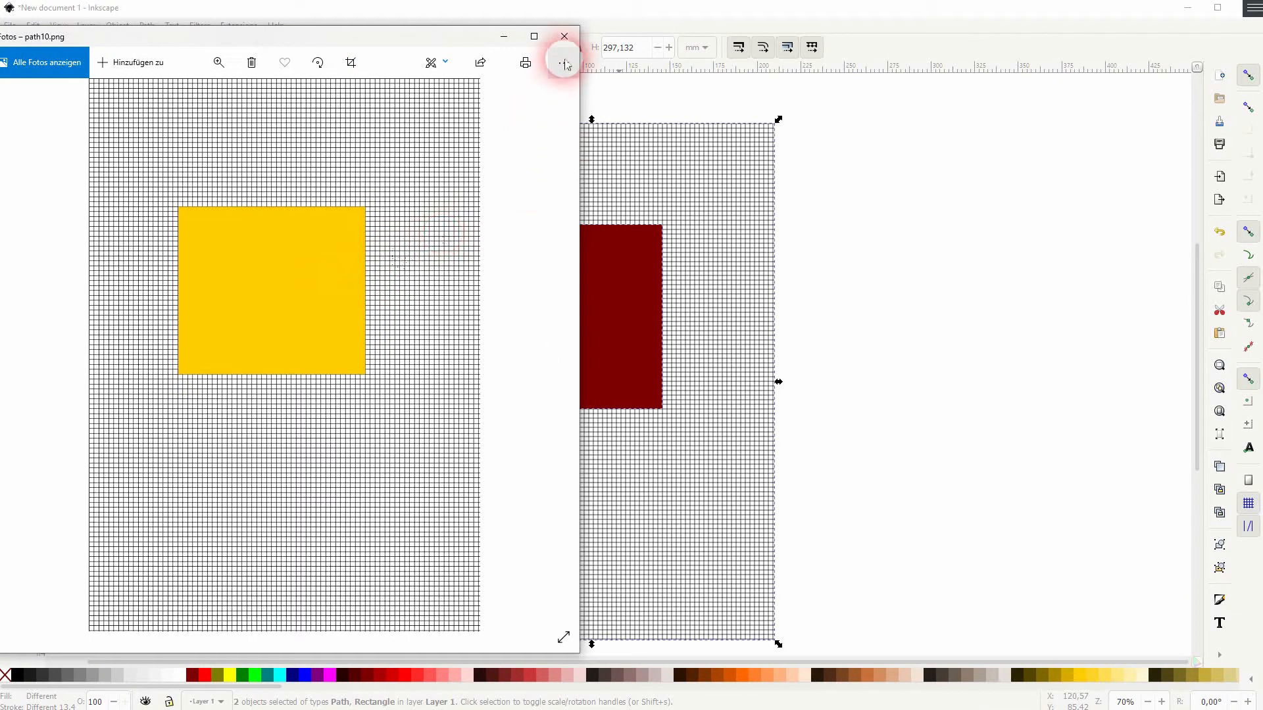
pyautogui.click(564, 36)
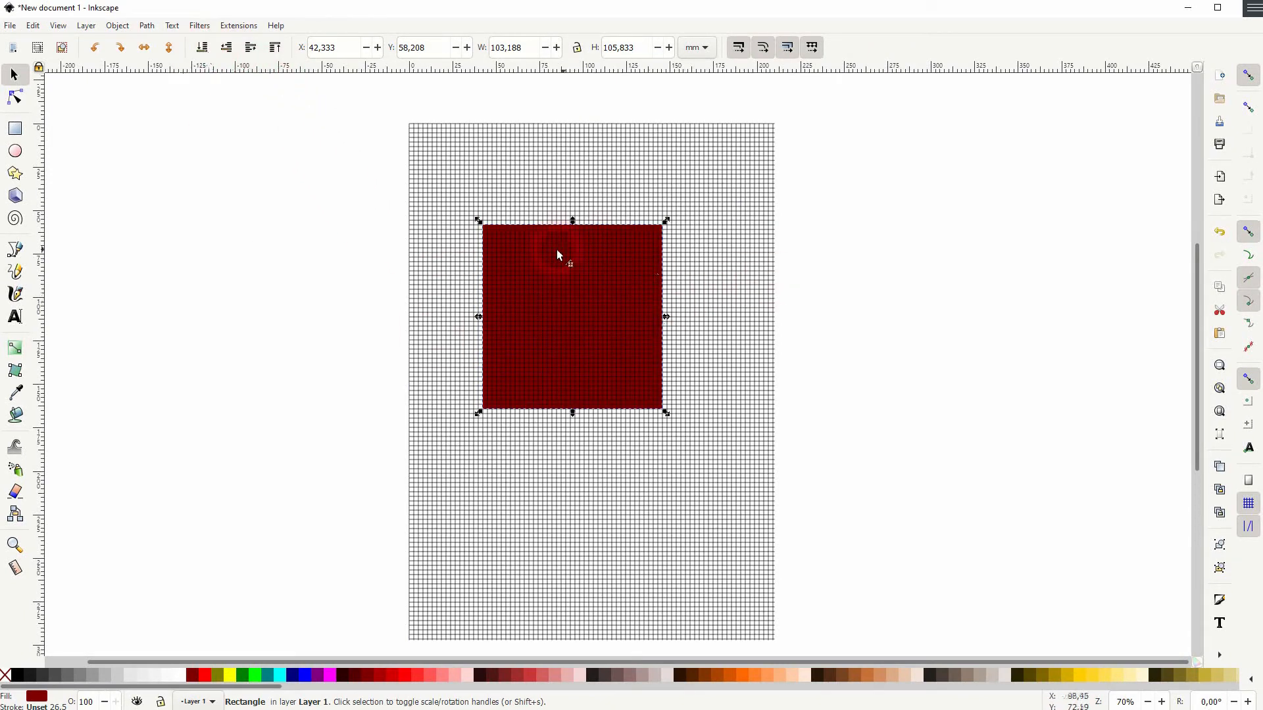
pyautogui.click(1247, 380)
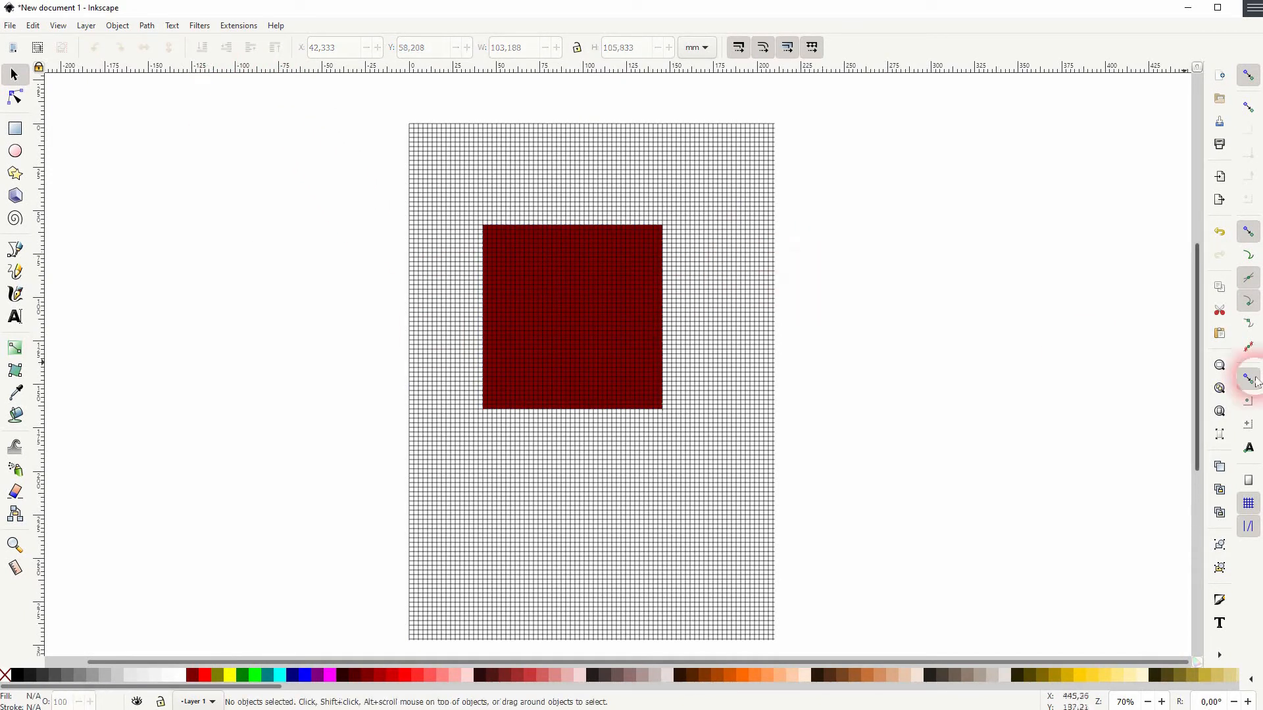
pyautogui.moveTo(874, 379)
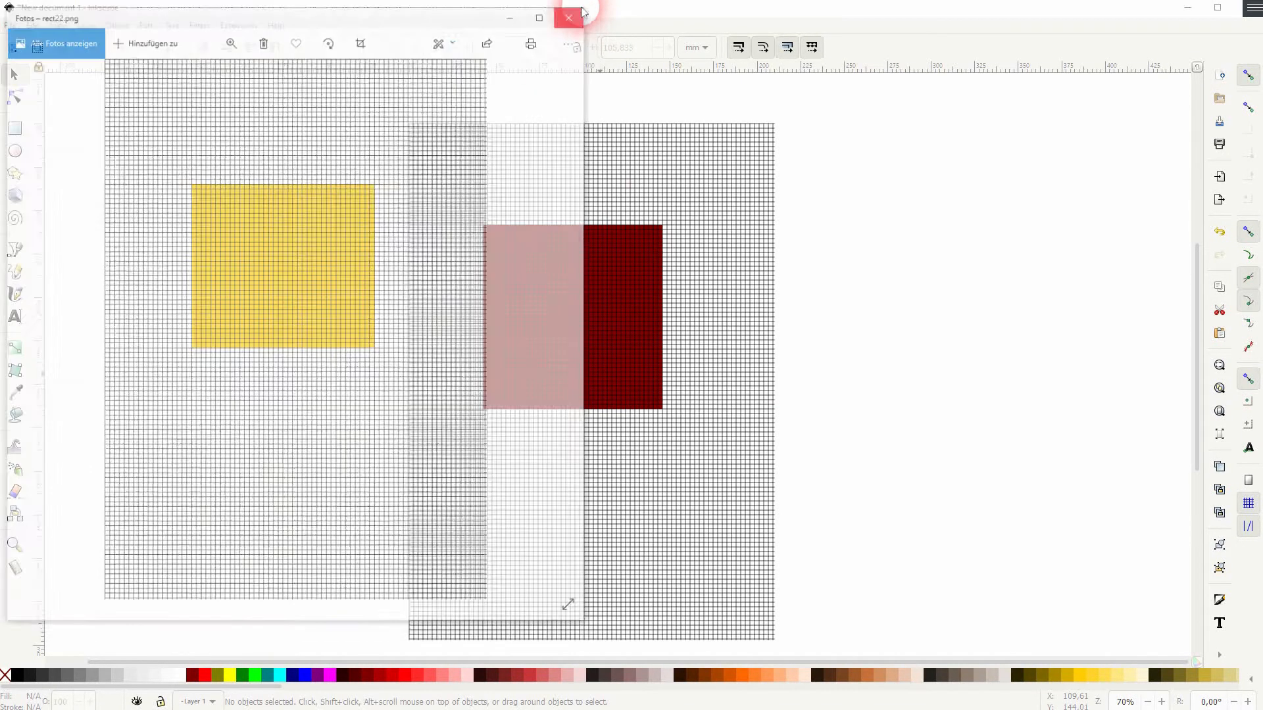
# Lower the grid beneath the square, move the square off left, and draw an enlarged dark red rectangle over the grid's bottom
pyautogui.click(568, 14)
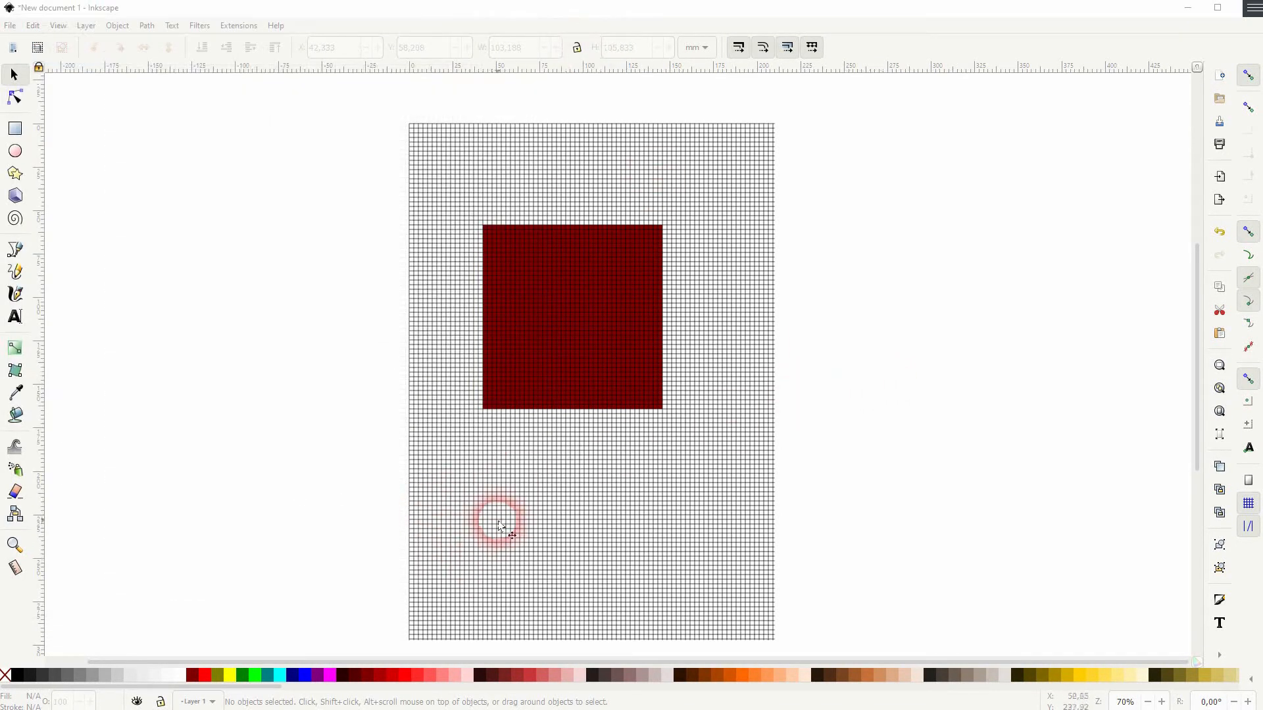
pyautogui.moveTo(722, 442)
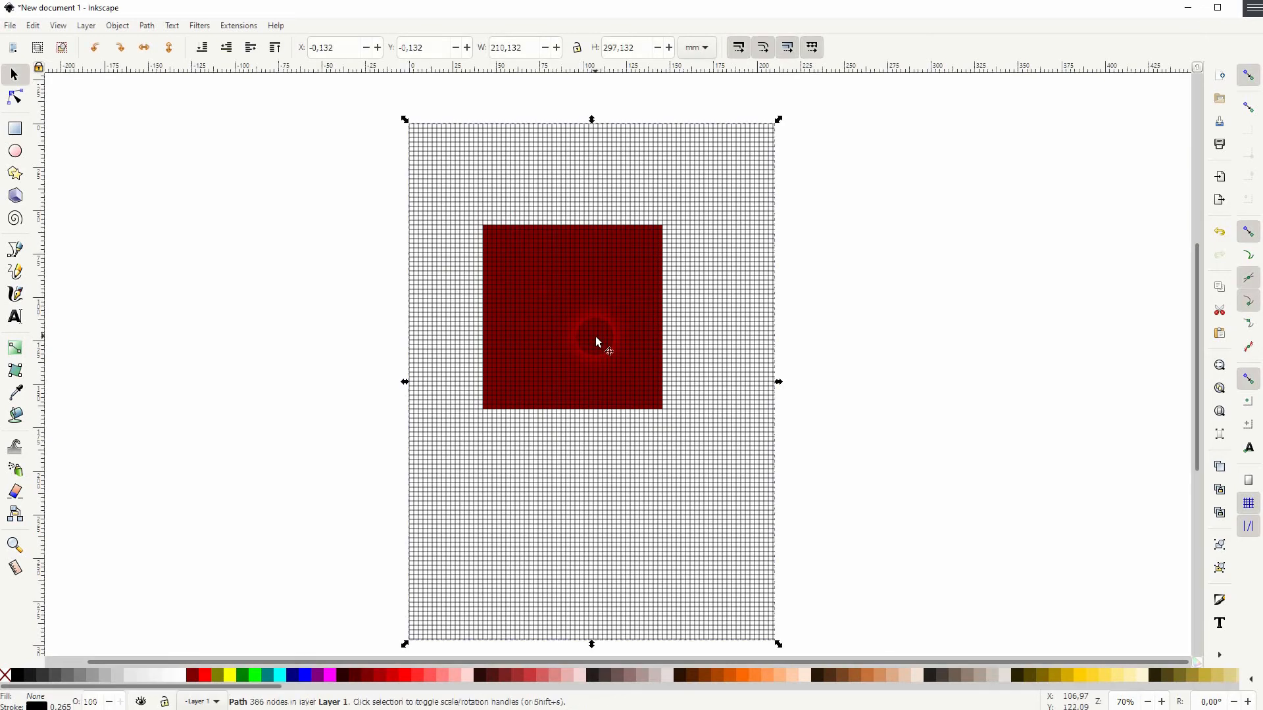
pyautogui.click(202, 46)
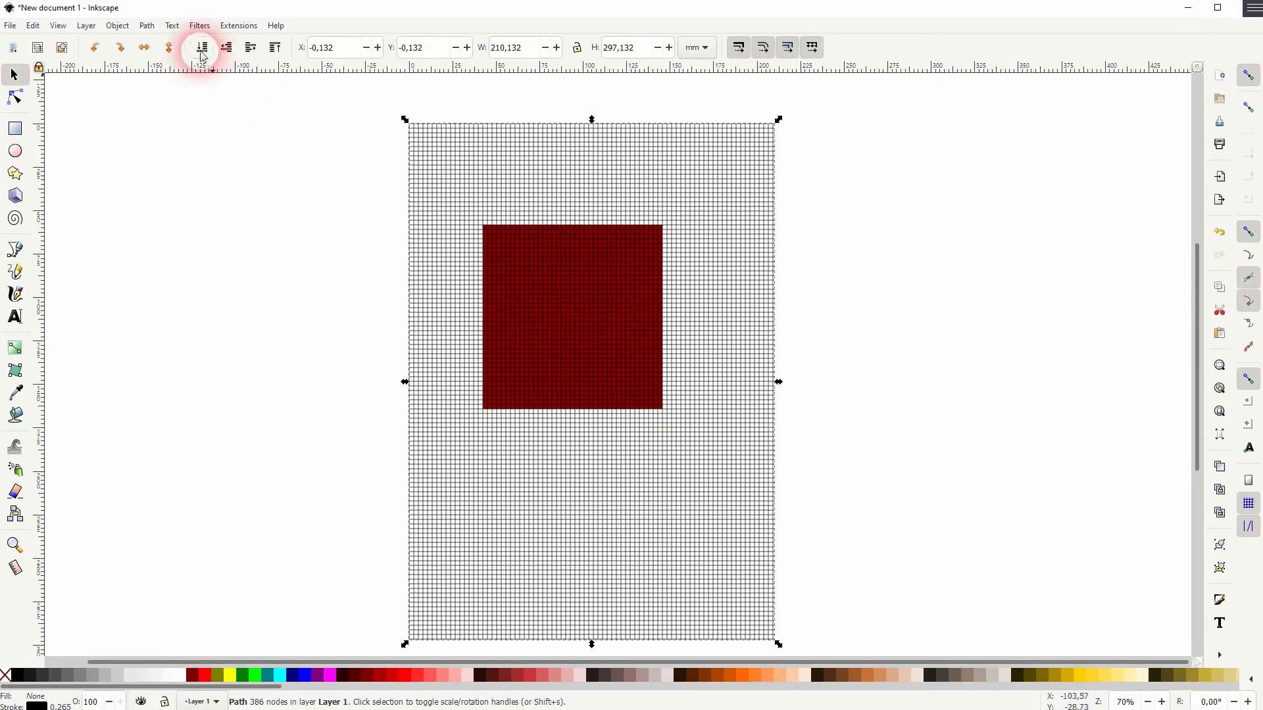
pyautogui.moveTo(572, 318); pyautogui.dragTo(247, 270)
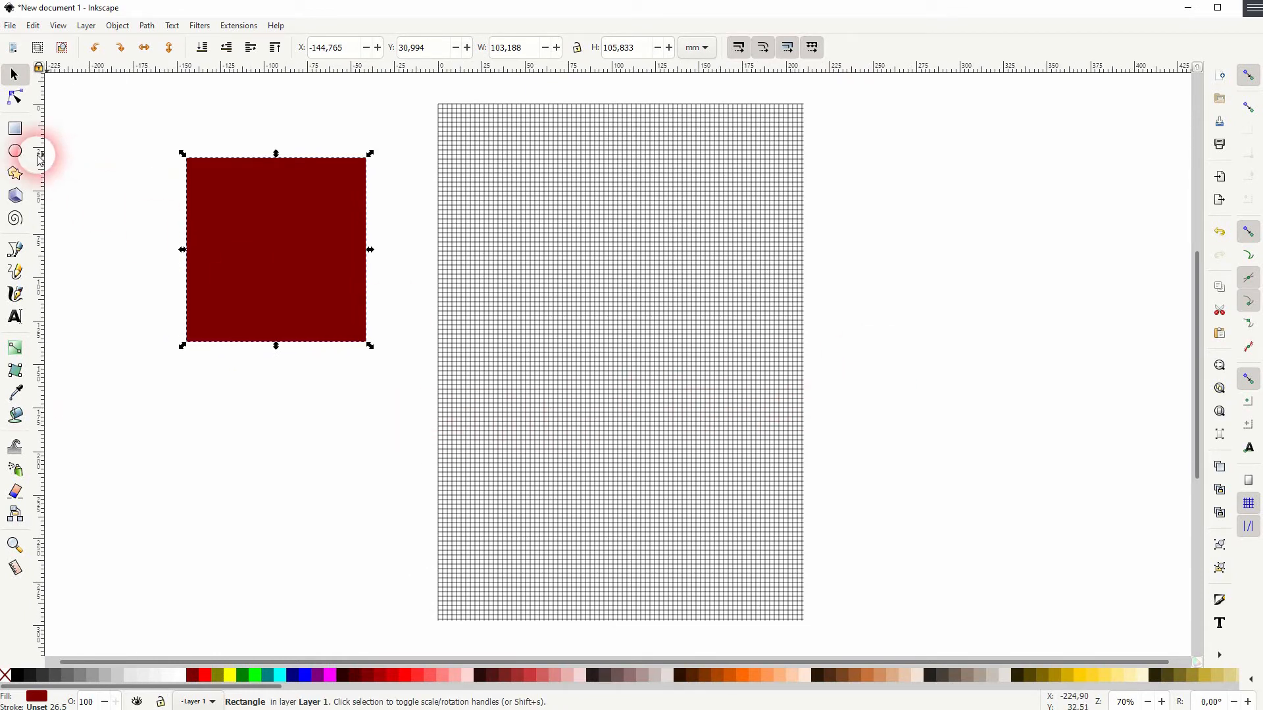
pyautogui.moveTo(411, 403); pyautogui.dragTo(777, 570)
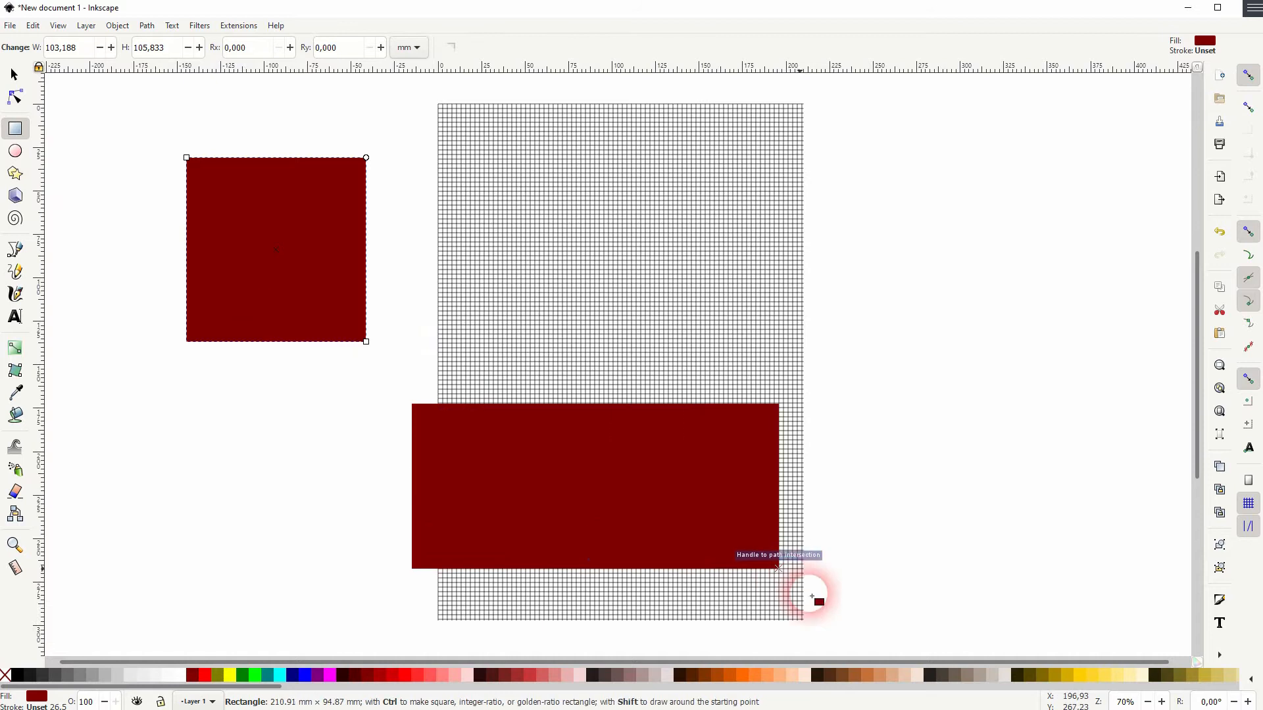
pyautogui.moveTo(777, 567); pyautogui.dragTo(870, 645)
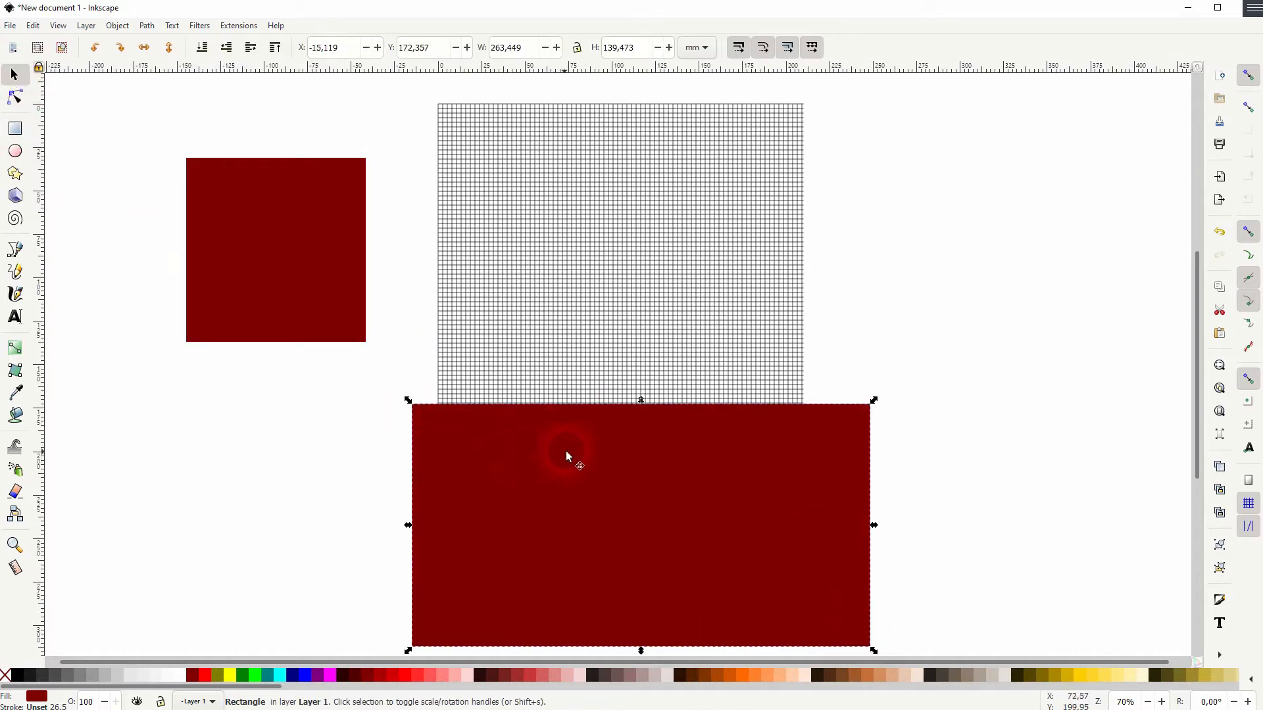
pyautogui.moveTo(673, 507)
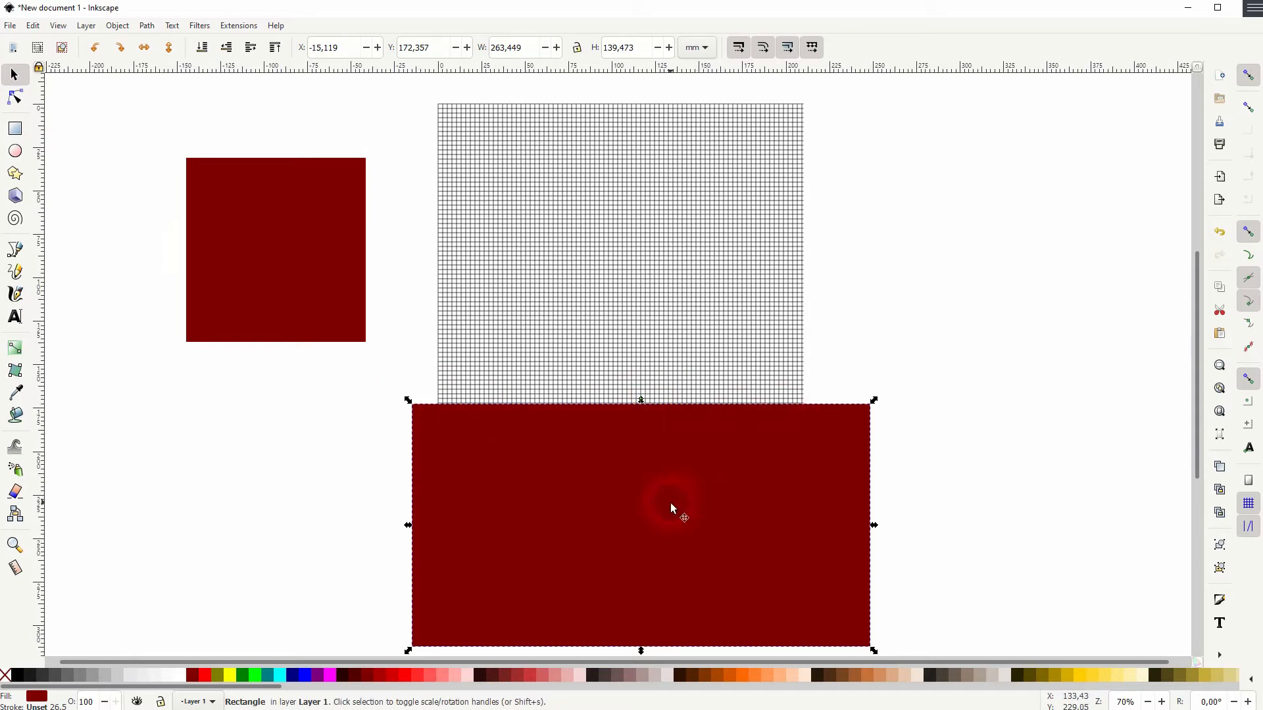
# Position the rectangle centered on the grid's lower part so it overhangs both sides, and select it with the grid
pyautogui.moveTo(640, 523); pyautogui.dragTo(959, 498)
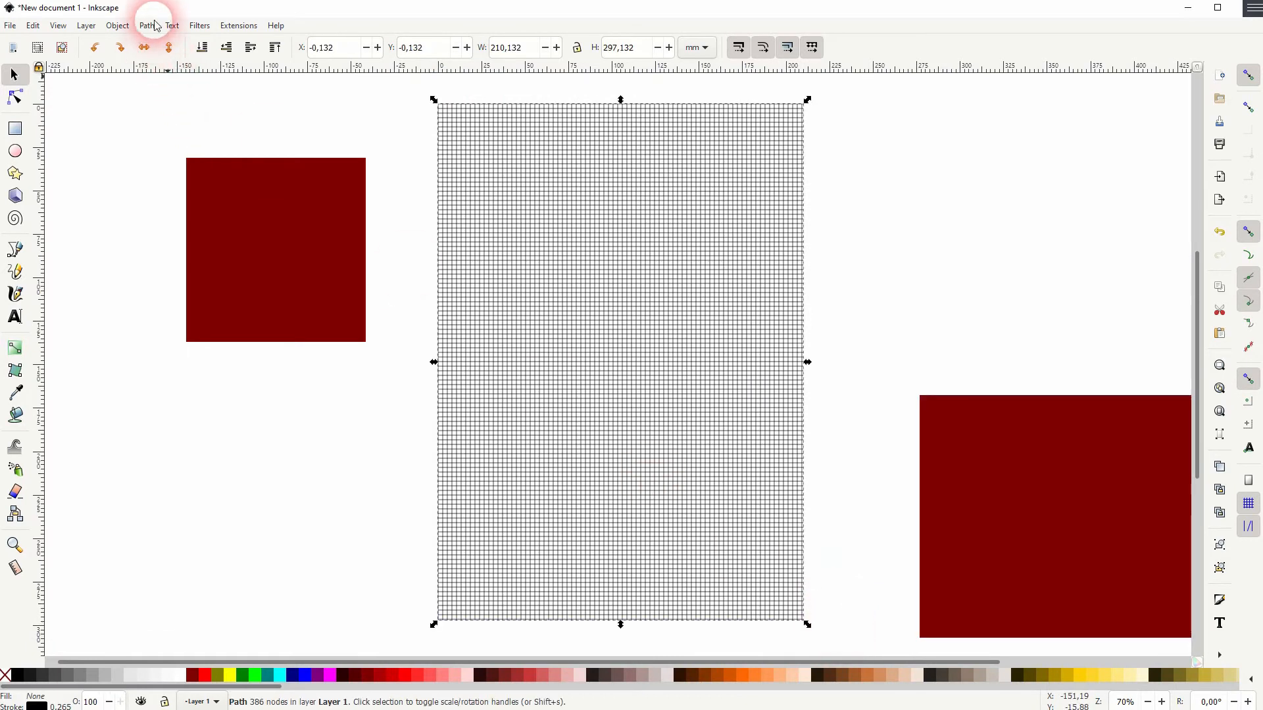
pyautogui.click(147, 25)
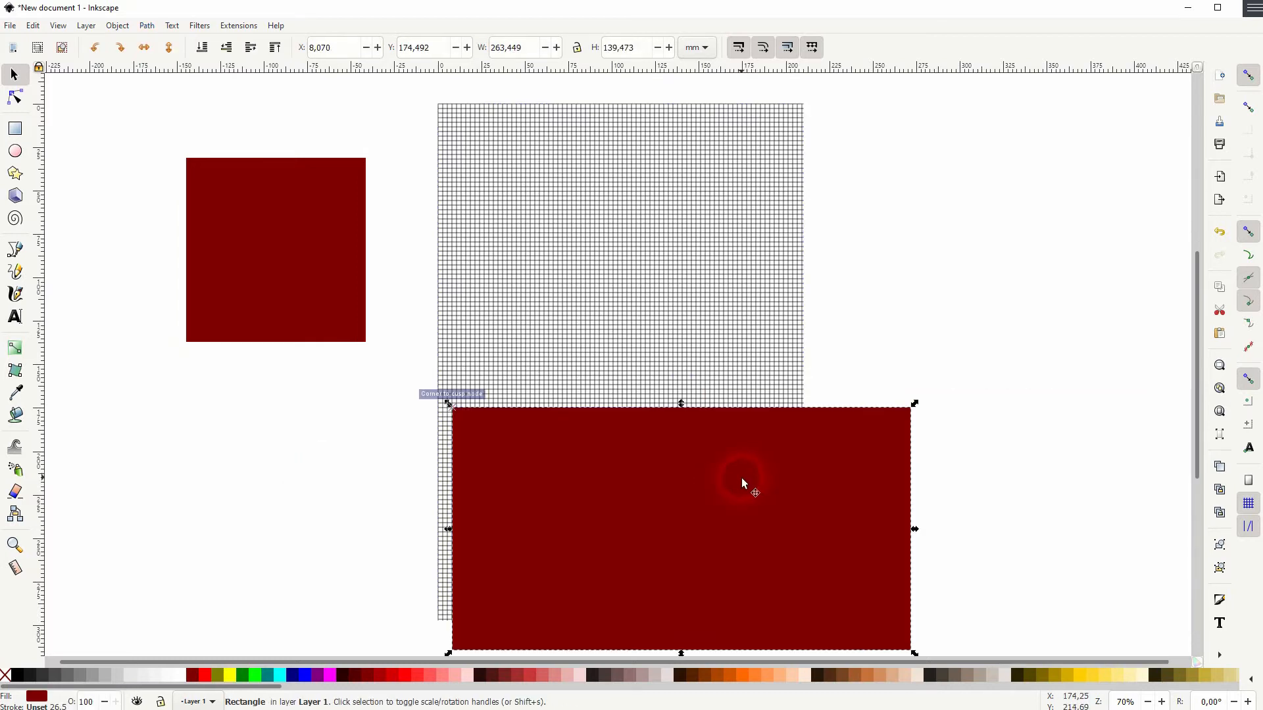
pyautogui.moveTo(742, 483); pyautogui.dragTo(616, 474)
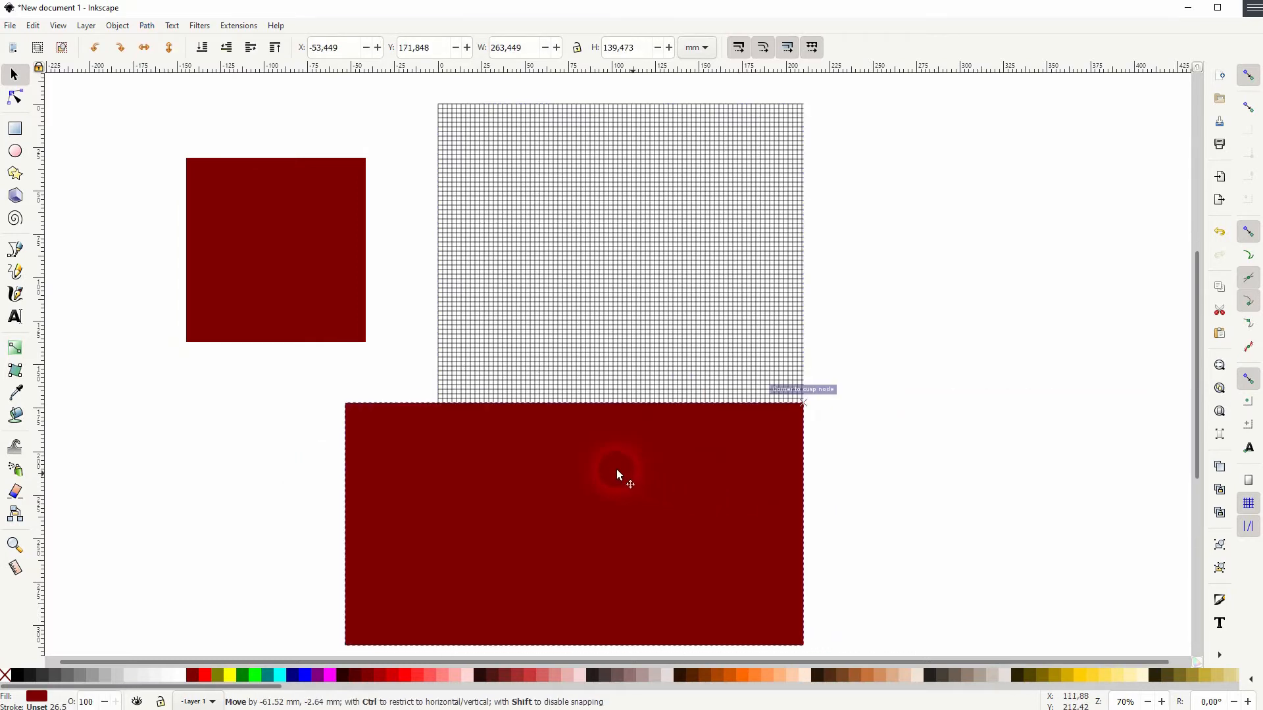
pyautogui.moveTo(618, 473); pyautogui.dragTo(698, 477)
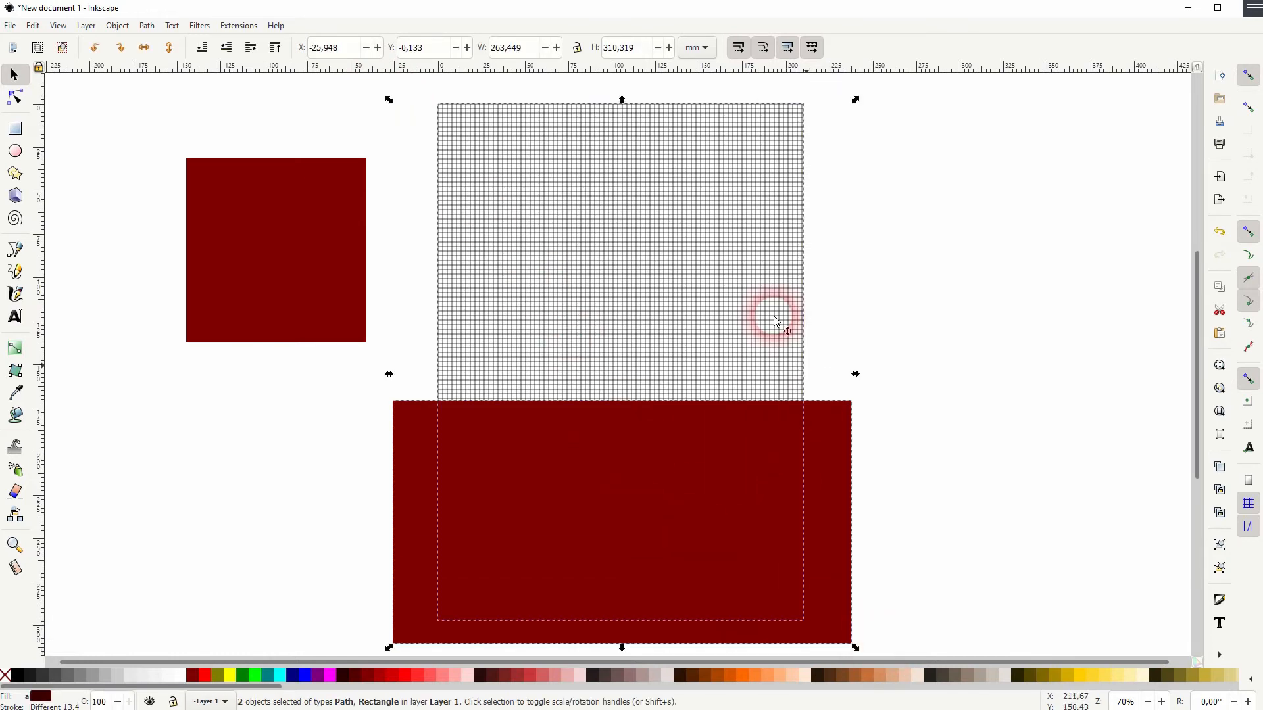
# Cut the rectangle out of the grid with Path > Difference and try the red square on the trimmed grid
pyautogui.click(146, 25)
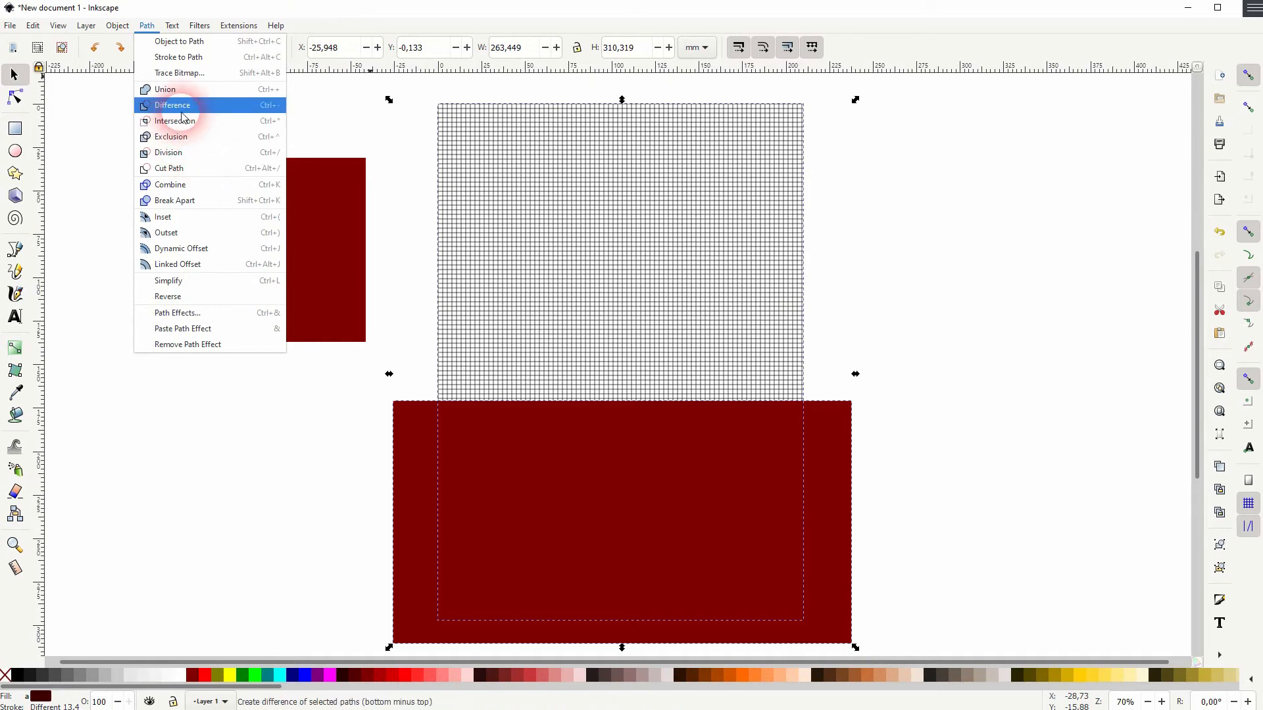
pyautogui.click(172, 104)
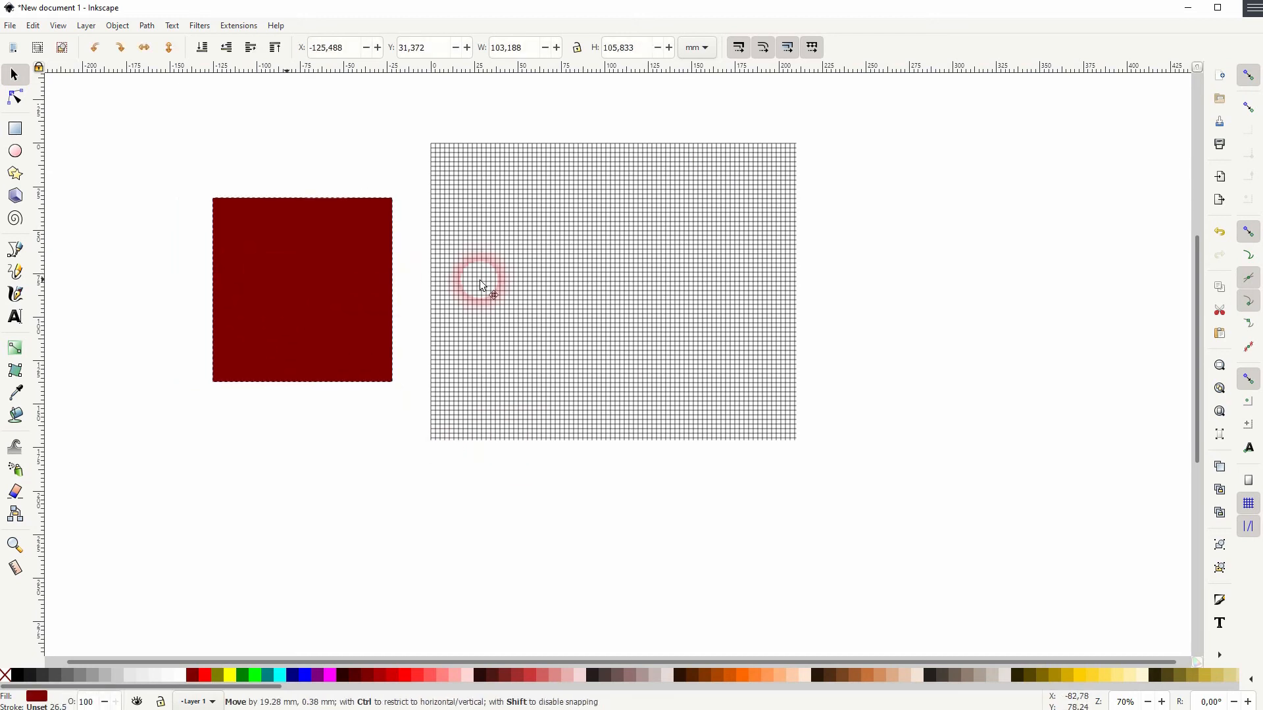
pyautogui.moveTo(302, 290); pyautogui.dragTo(620, 290)
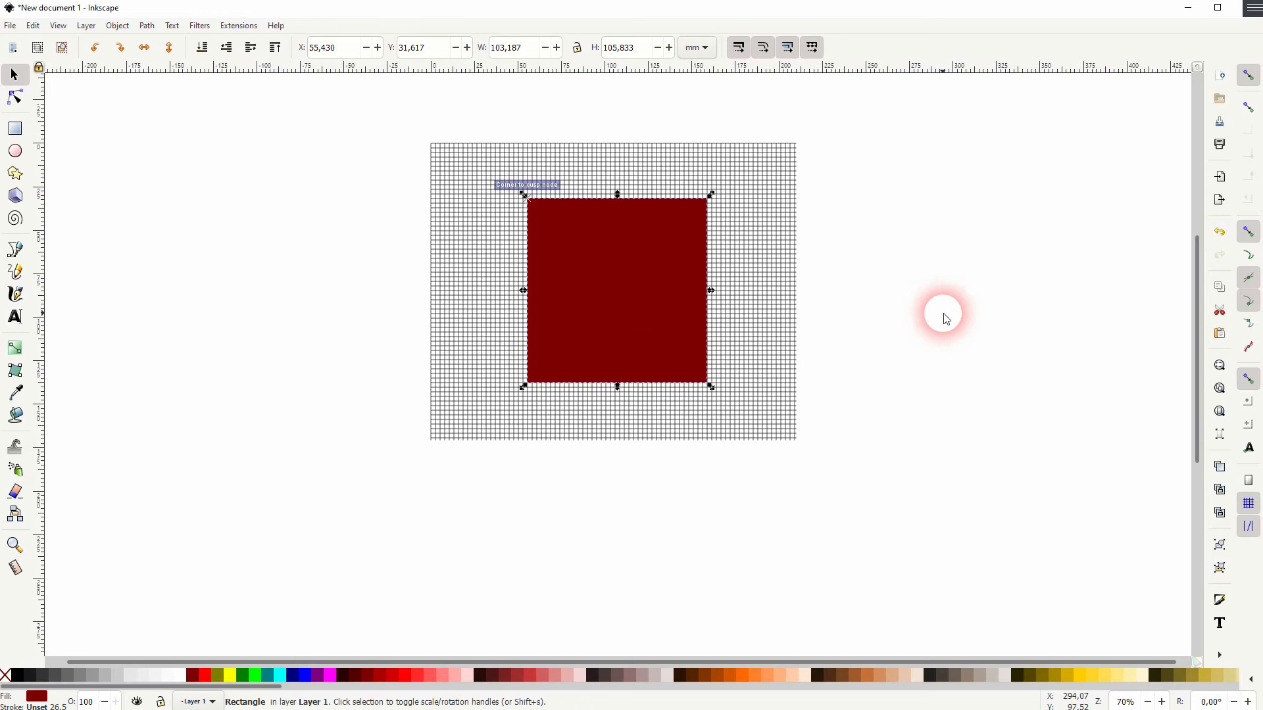
pyautogui.click(377, 125)
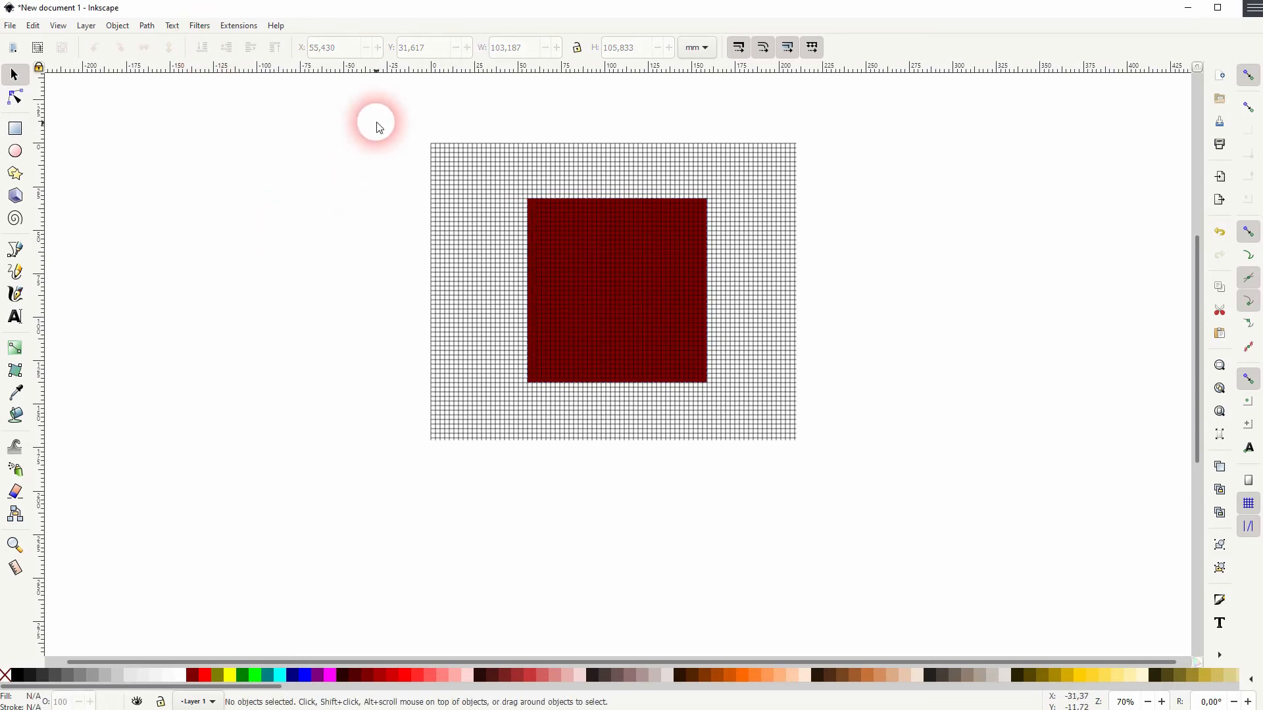
pyautogui.moveTo(623, 281)
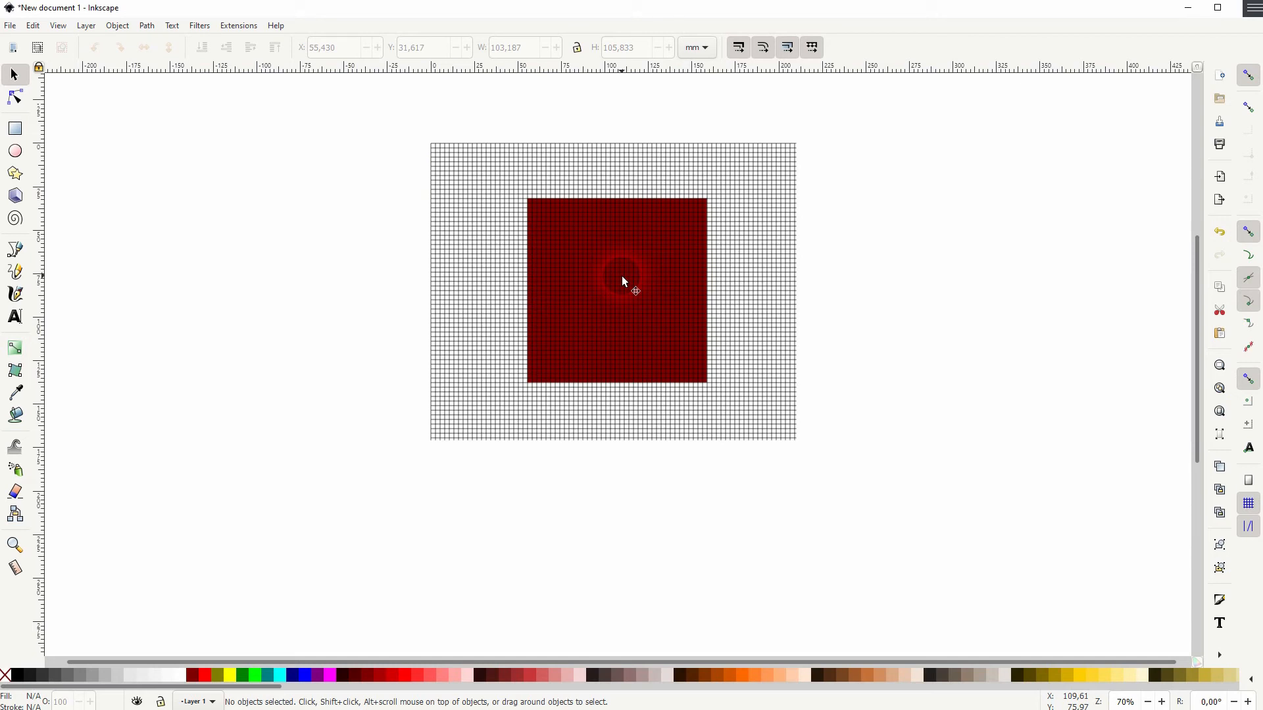
# Move the red square back beside the grid and select the trimmed grid for its object settings
pyautogui.moveTo(620, 290); pyautogui.dragTo(283, 274)
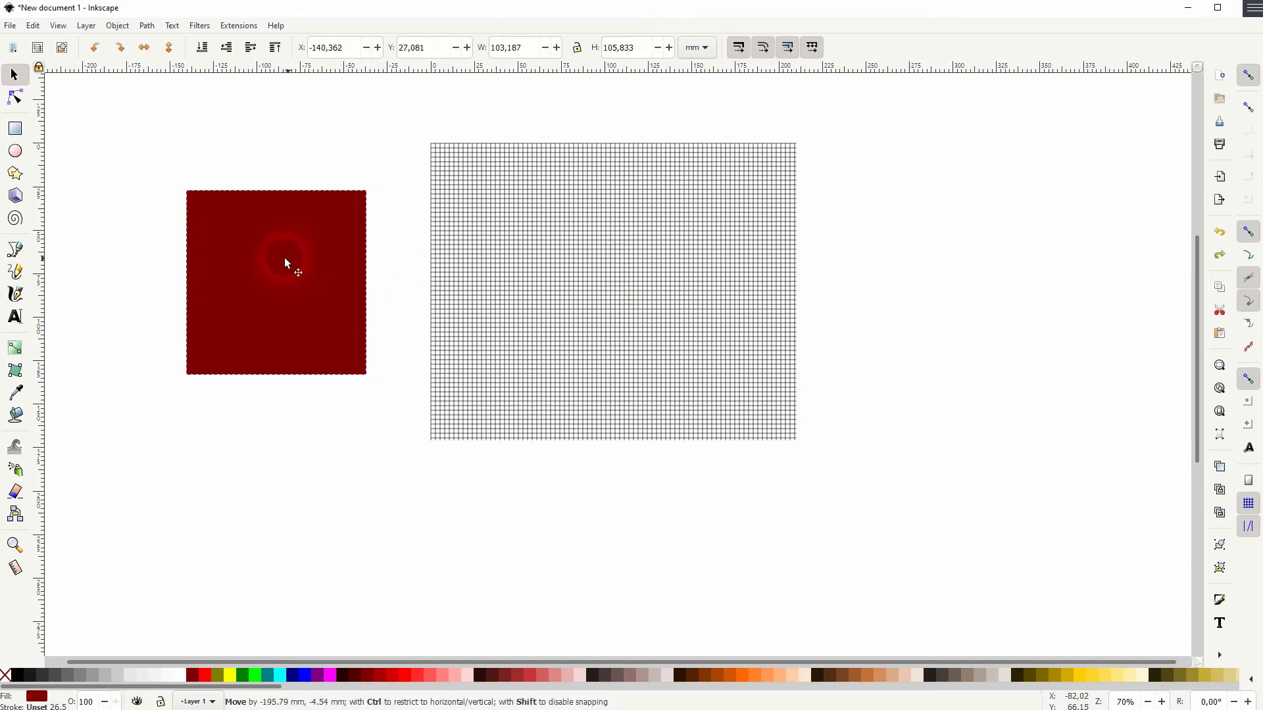
pyautogui.click(612, 291)
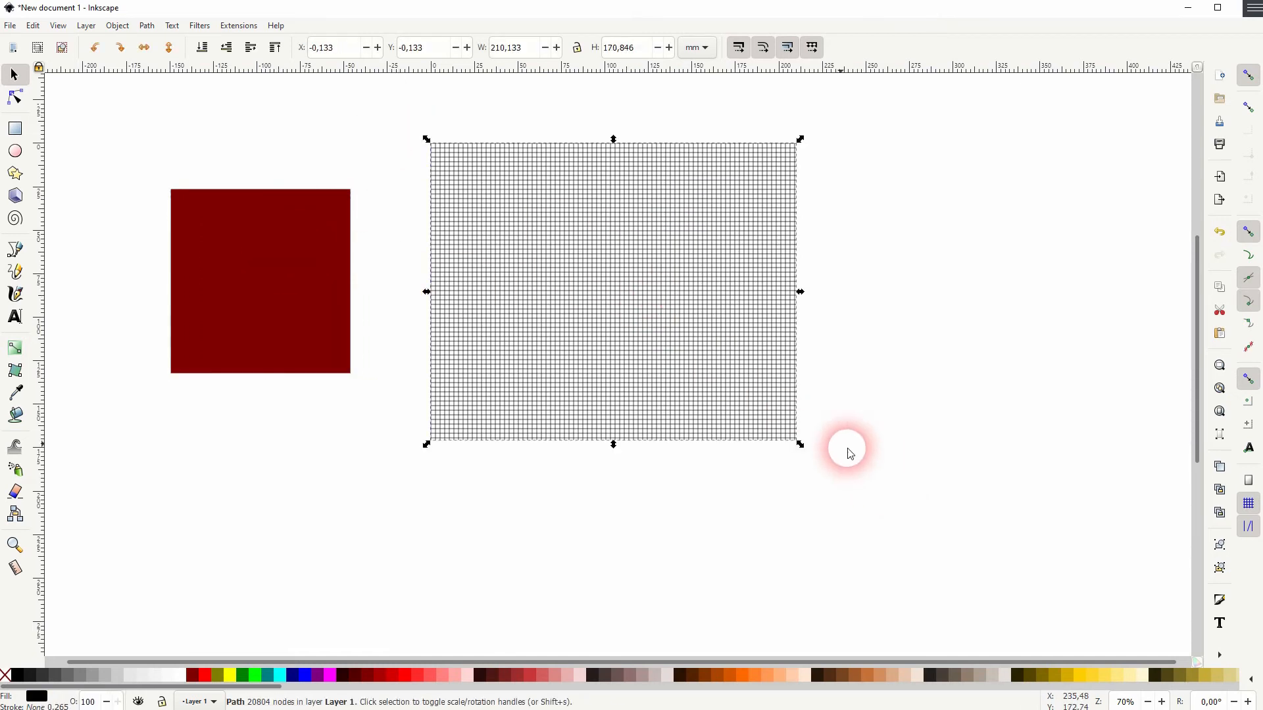
pyautogui.click(117, 25)
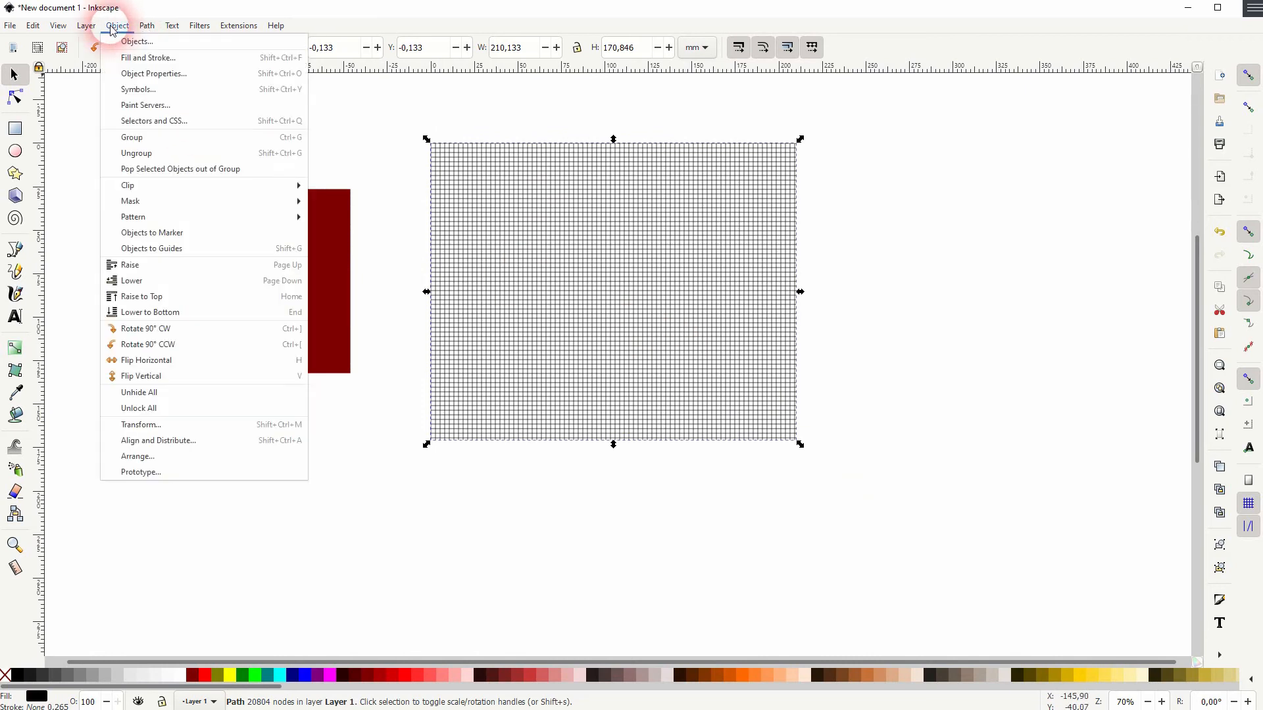
# Give the grid a light turquoise fill at lowered opacity, then raise the red square to the top over it
pyautogui.click(147, 58)
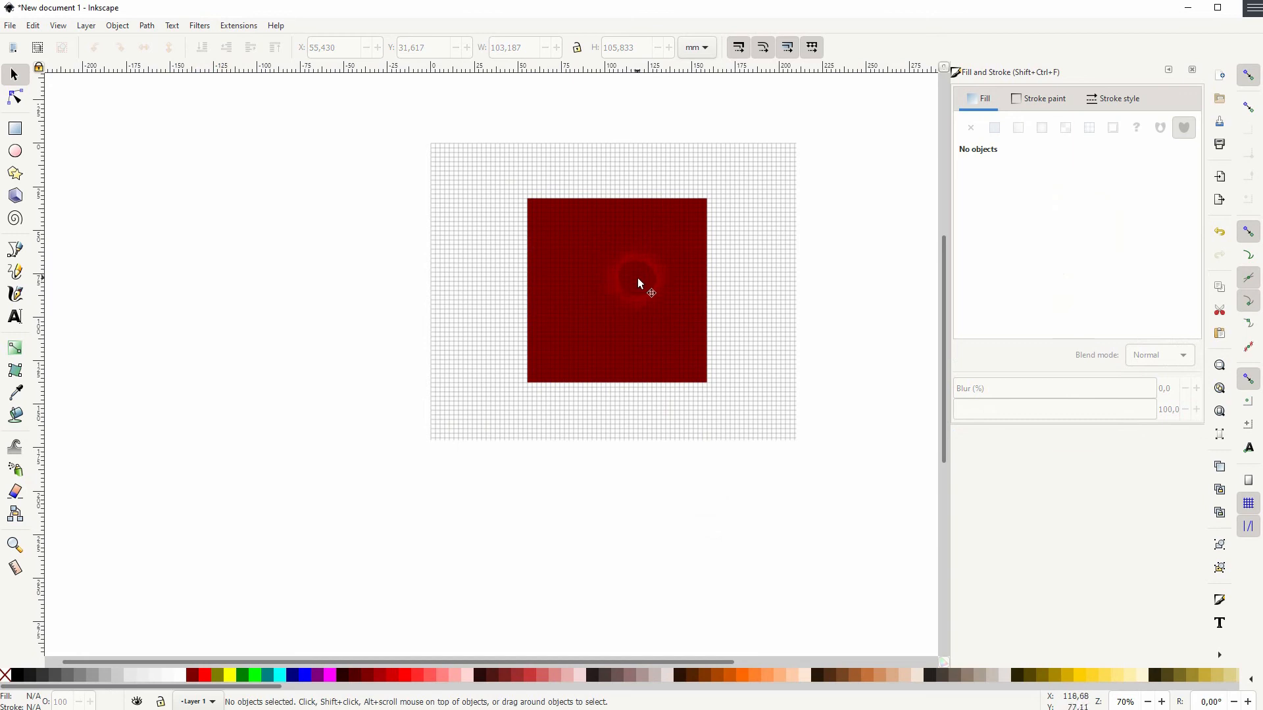
pyautogui.moveTo(640, 288)
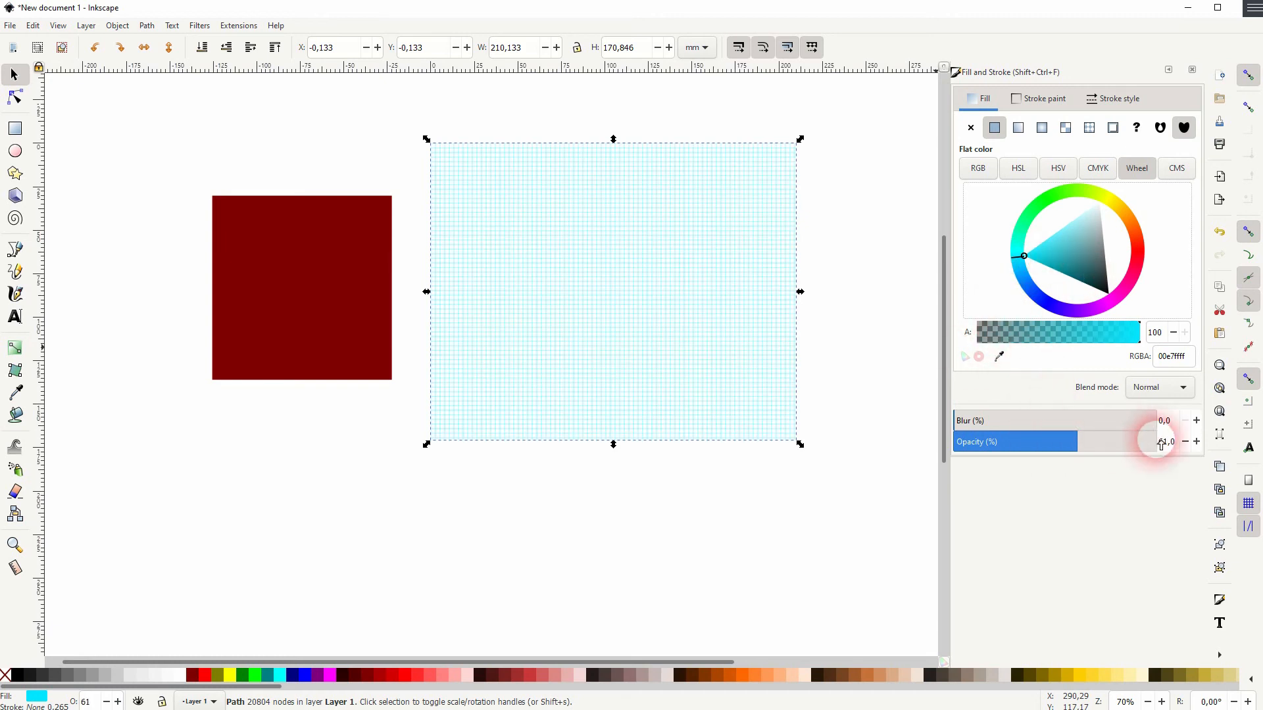
pyautogui.moveTo(1156, 441); pyautogui.dragTo(1027, 441)
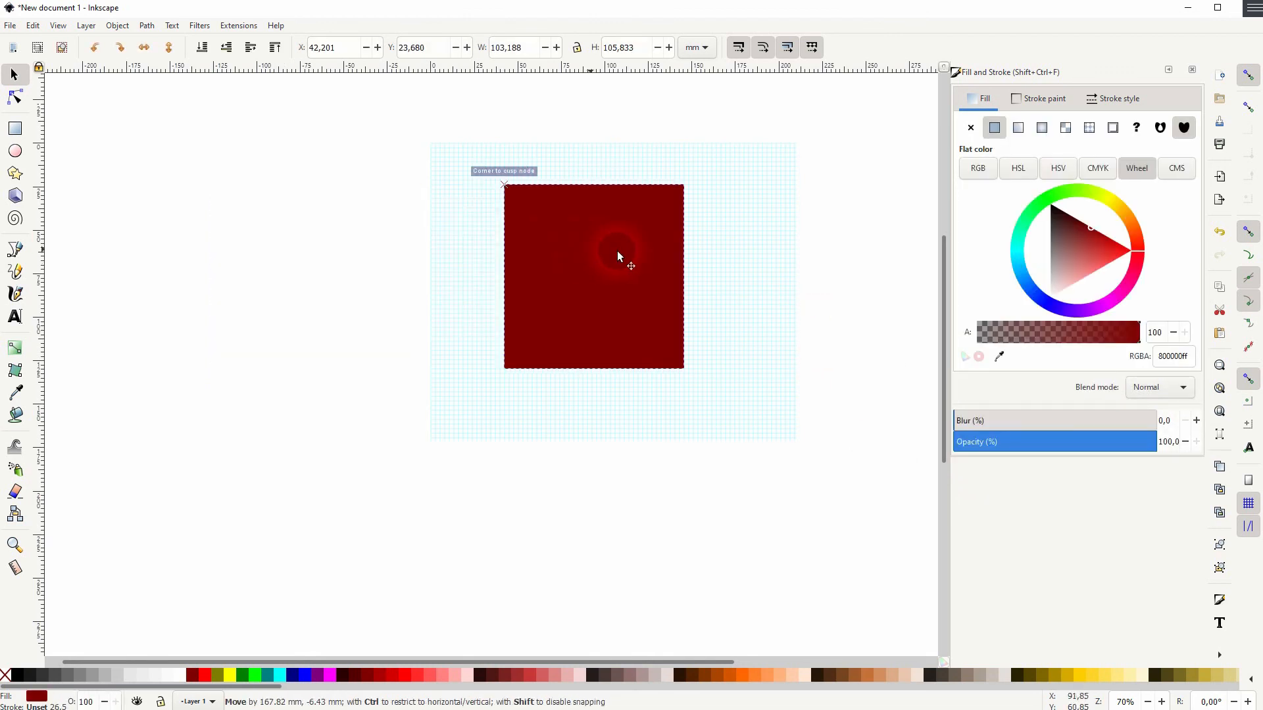
pyautogui.click(200, 46)
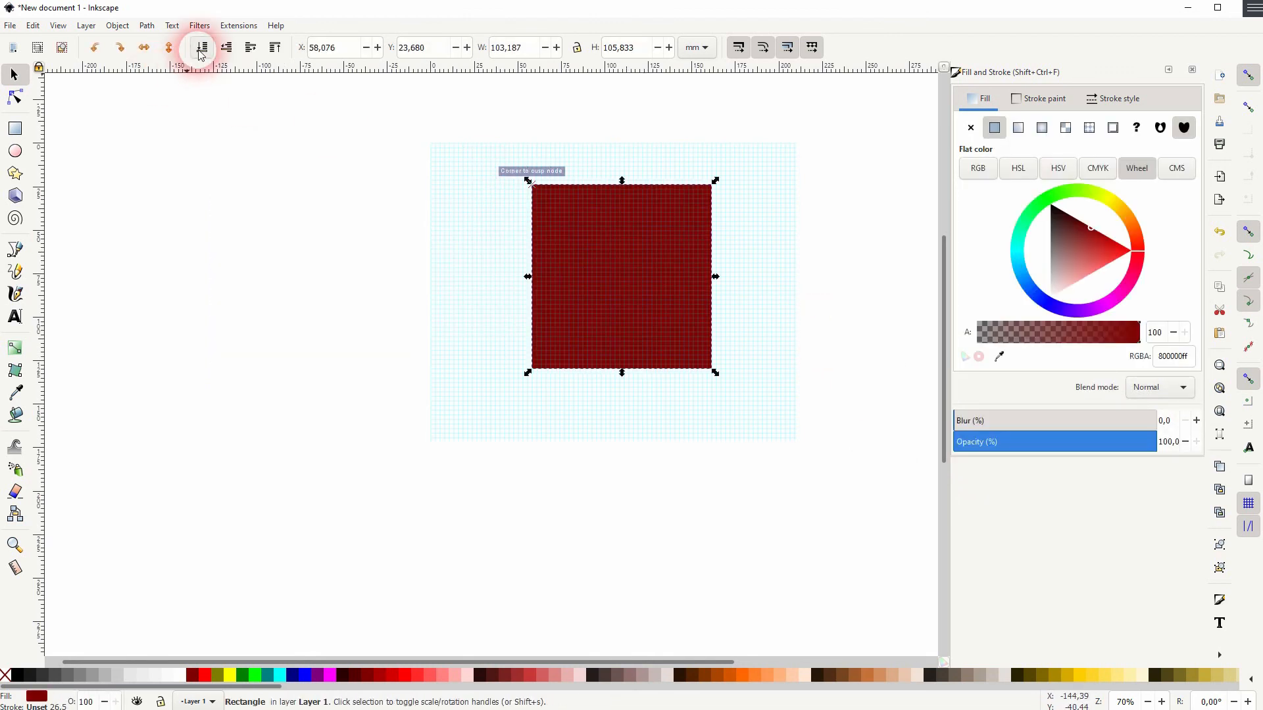
pyautogui.click(696, 495)
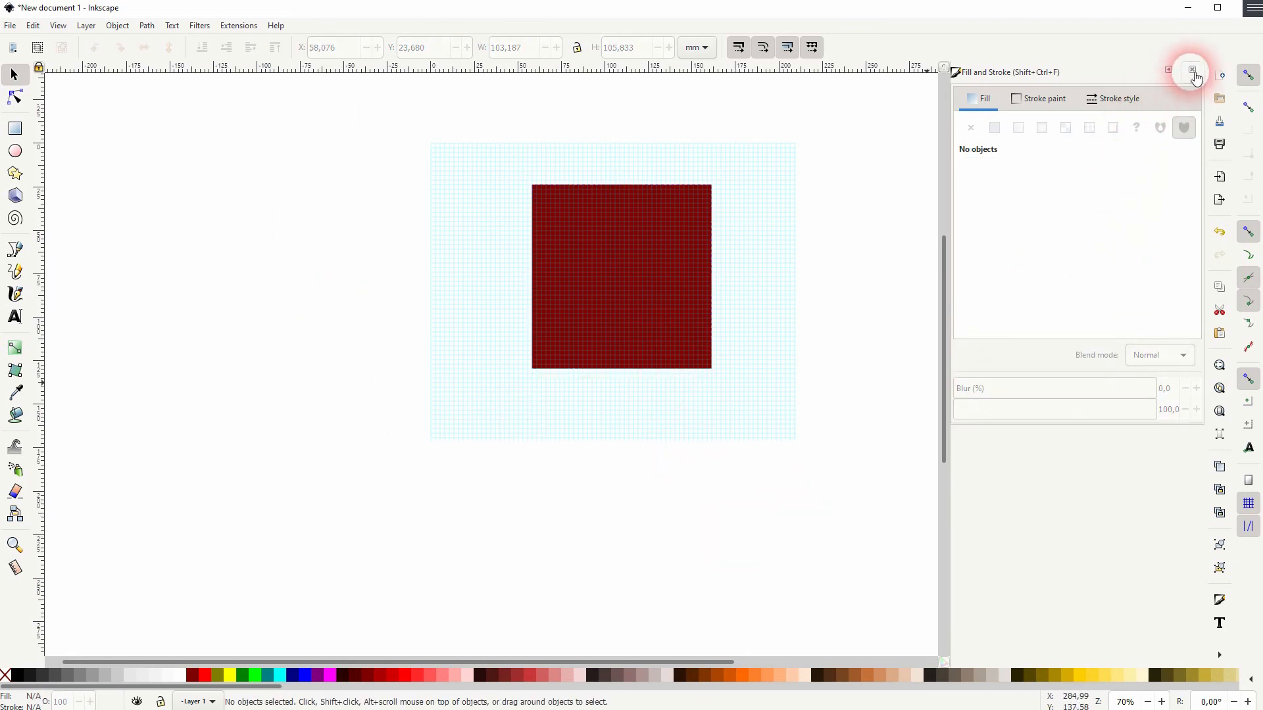
pyautogui.click(1193, 71)
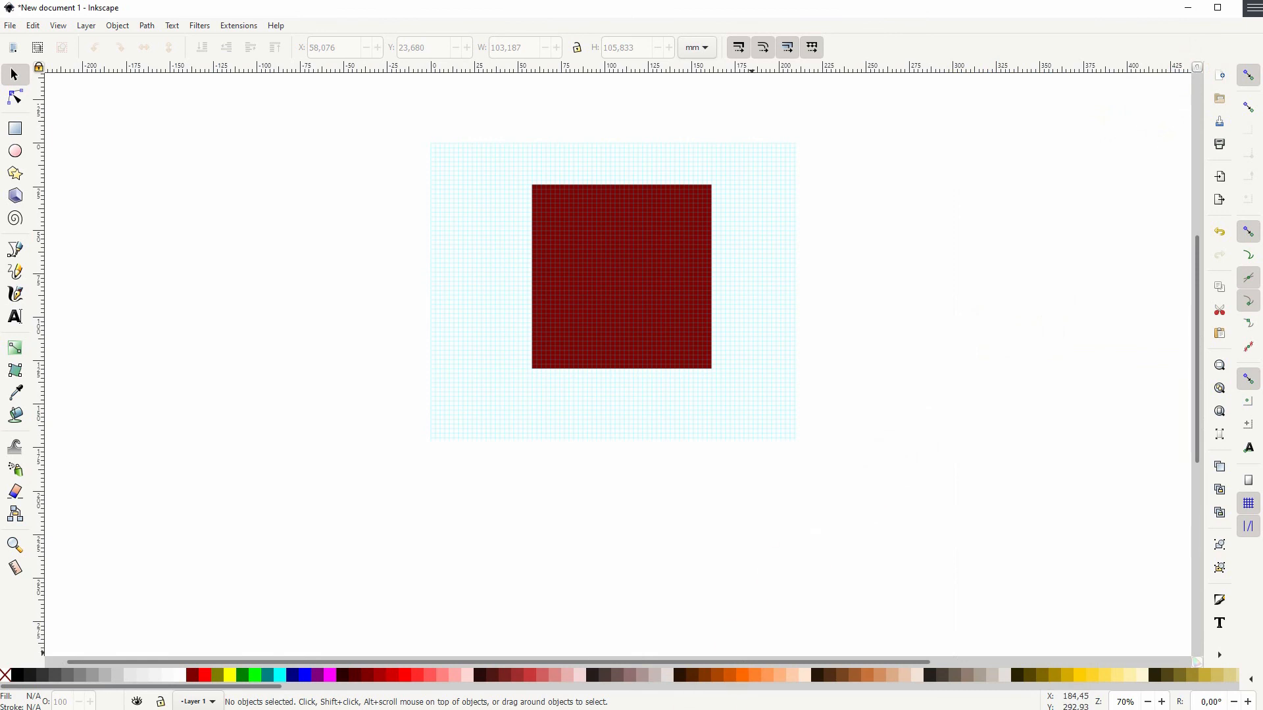